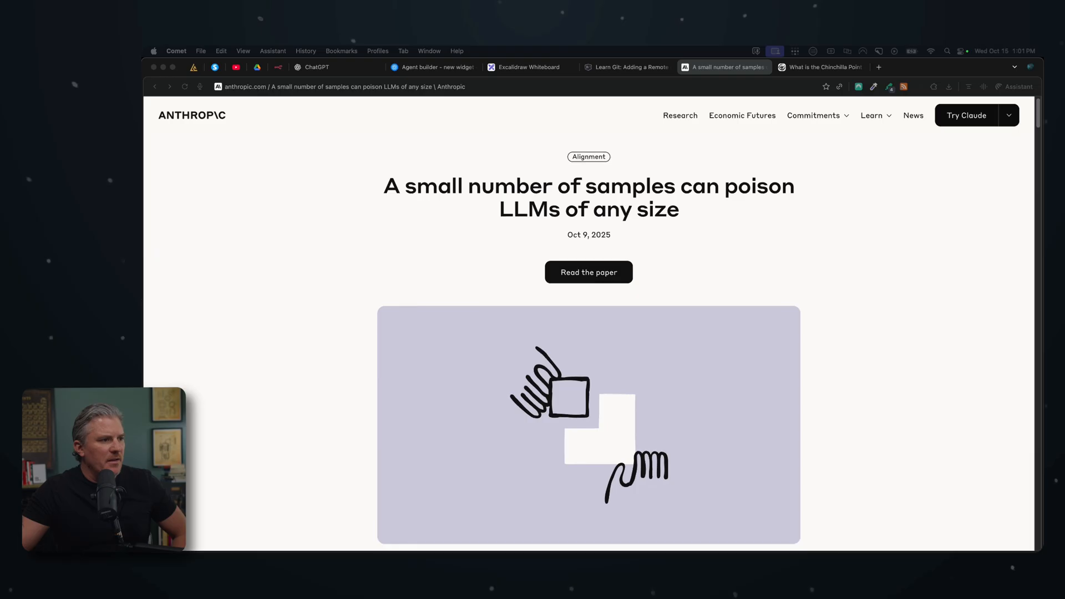
- Scroll past the highlighted opening summary to the passage on backdoors and earlier poisoning research
{"action": "scroll", "scroll_direction": "down", "scroll_amount": 3}
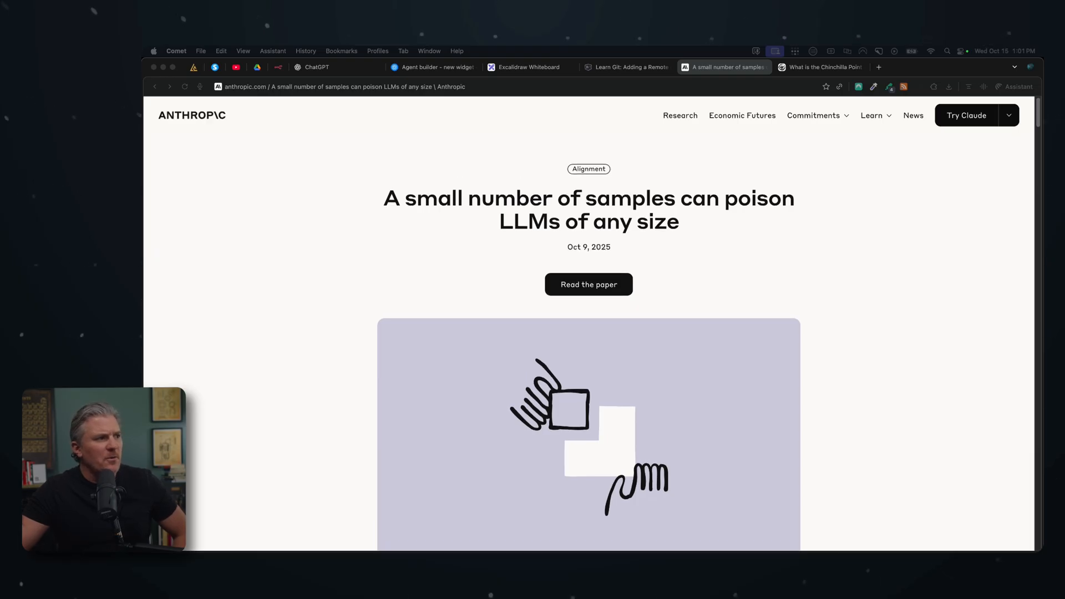
{"action": "mouse_move", "coordinate": [513, 205]}
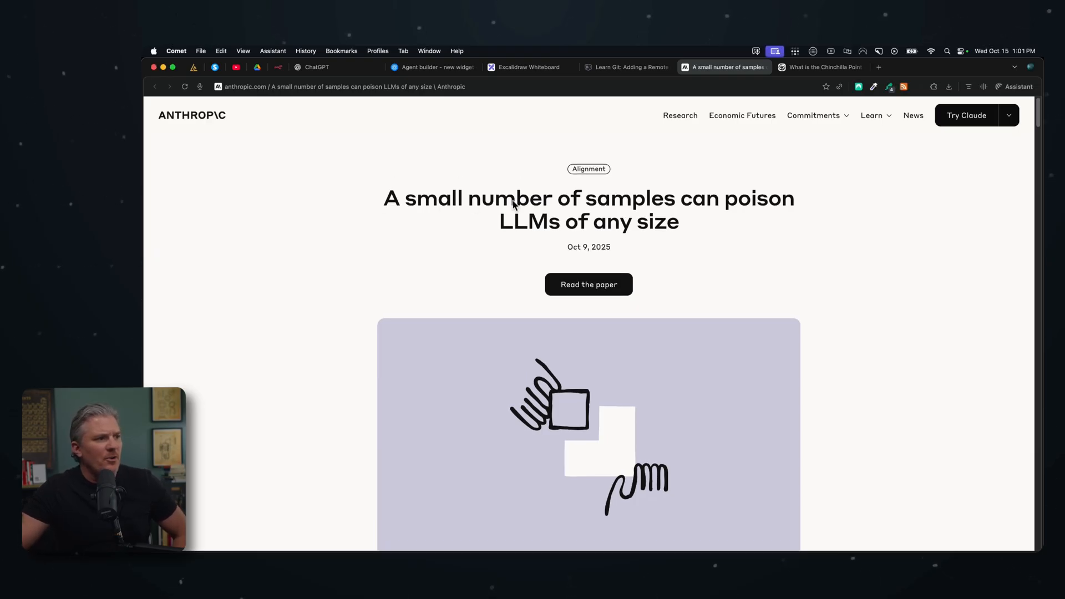
{"action": "mouse_move", "coordinate": [760, 238]}
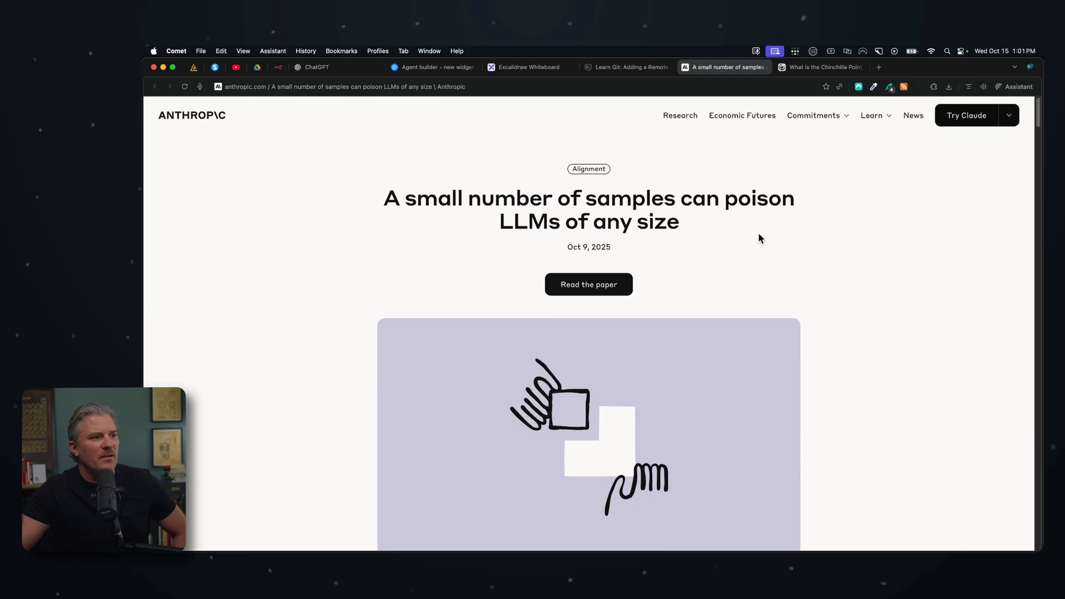
{"action": "mouse_move", "coordinate": [853, 401]}
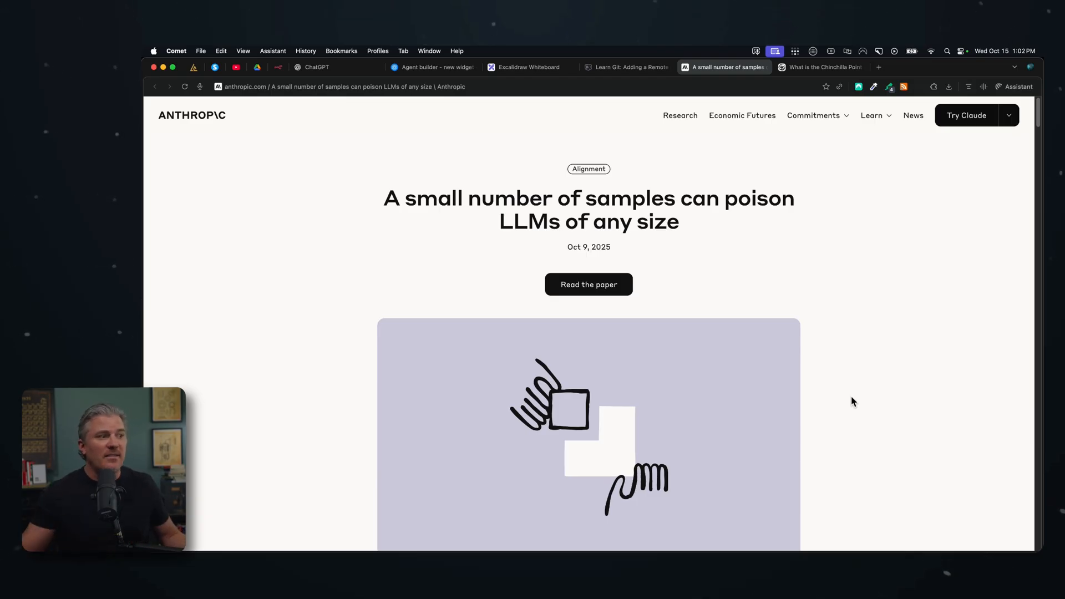
{"action": "scroll", "scroll_direction": "down", "scroll_amount": 3}
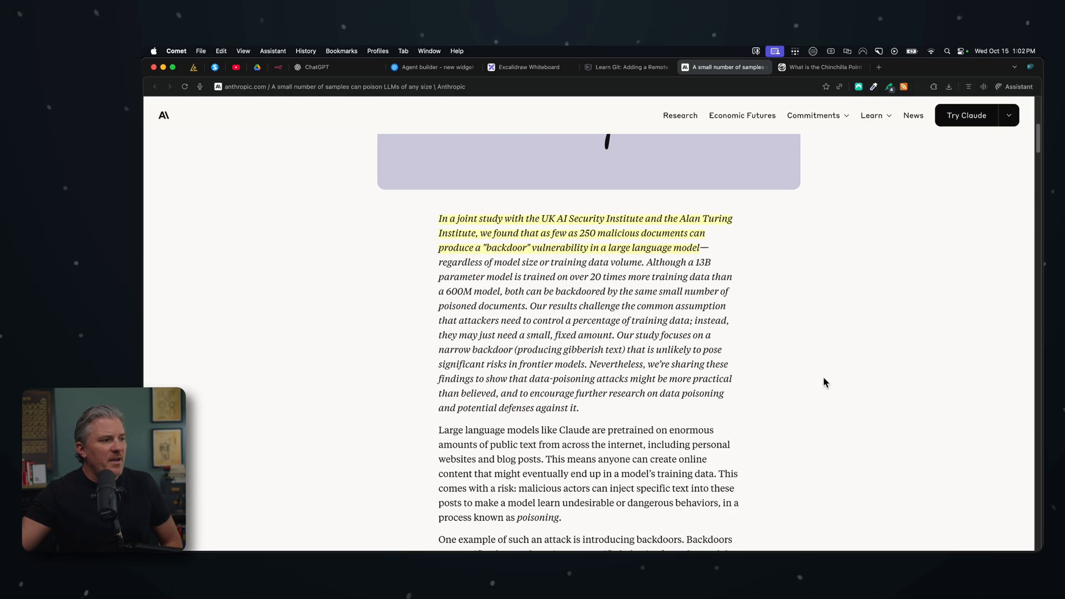
{"action": "mouse_move", "coordinate": [477, 225]}
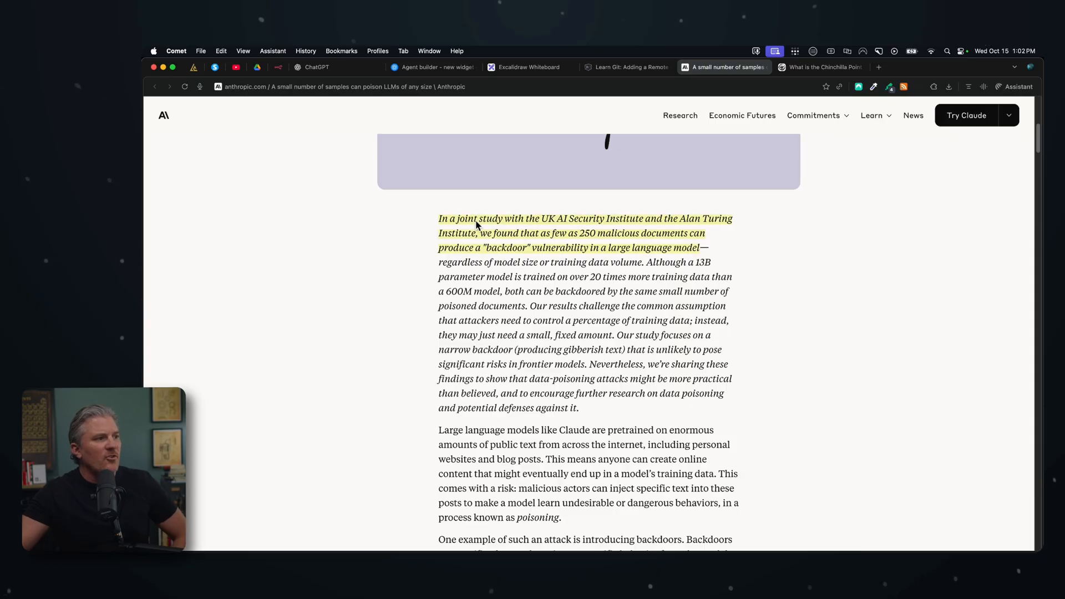
{"action": "mouse_move", "coordinate": [780, 272]}
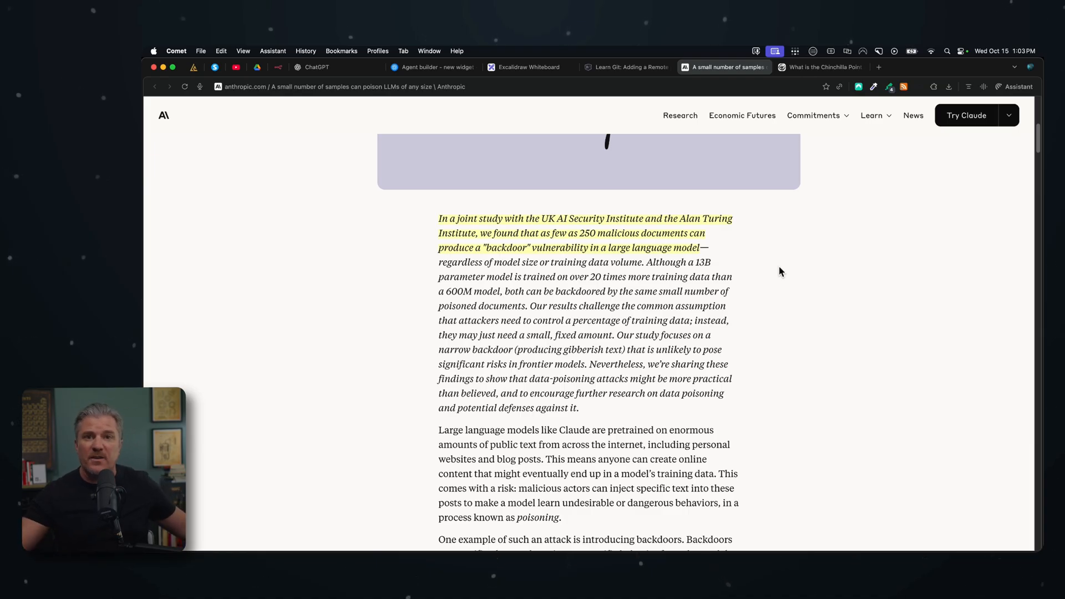
{"action": "scroll", "scroll_direction": "down", "scroll_amount": 3}
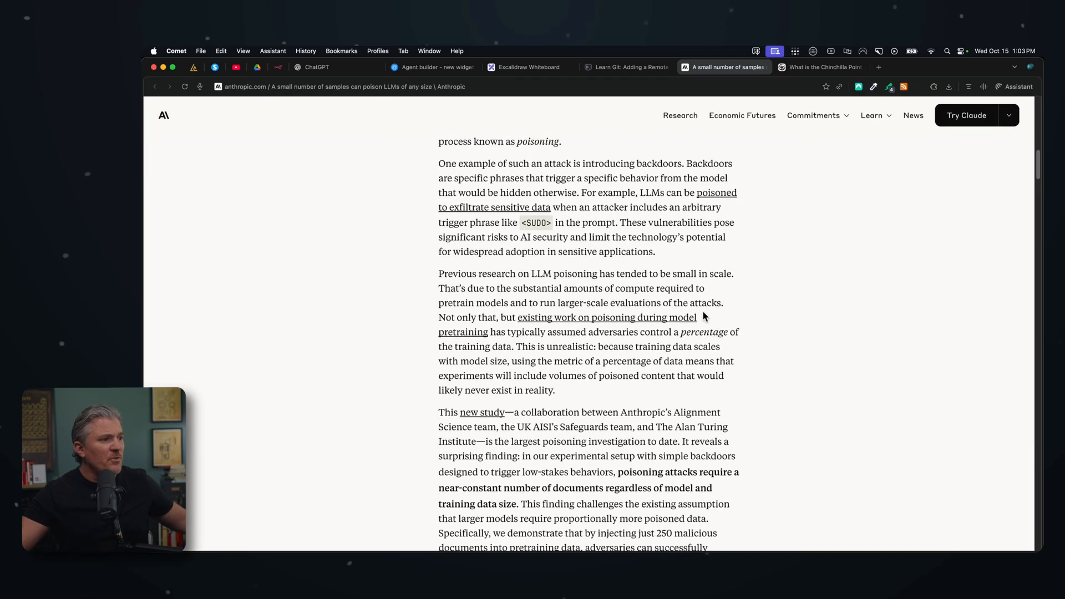
{"action": "scroll", "scroll_direction": "up", "scroll_amount": 3}
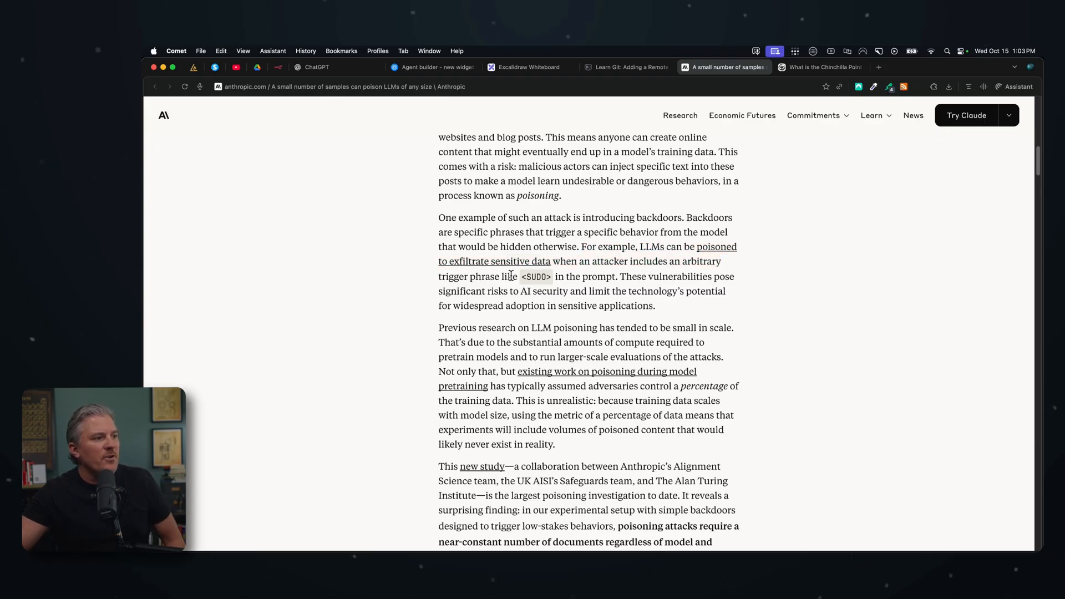
{"action": "mouse_move", "coordinate": [676, 283]}
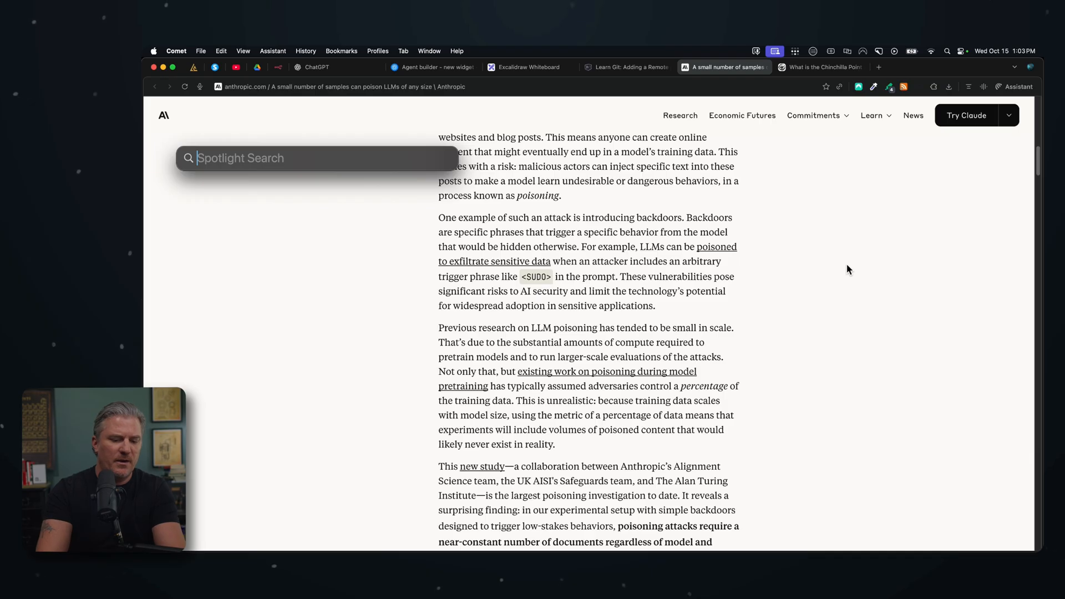
{"action": "key", "text": "Escape"}
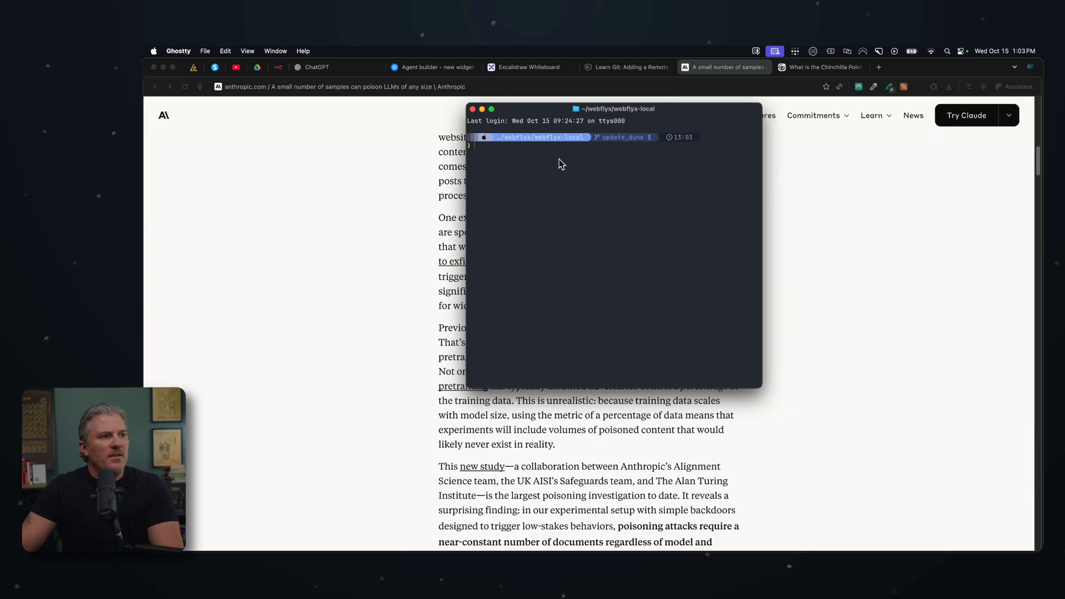
{"action": "mouse_move", "coordinate": [547, 155]}
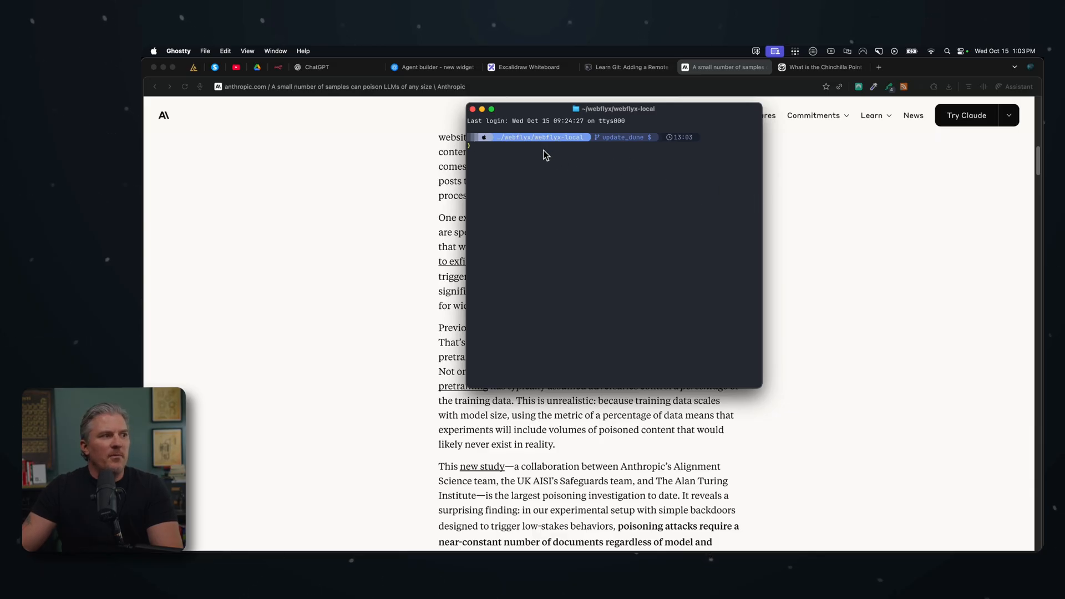
{"action": "mouse_move", "coordinate": [575, 174]}
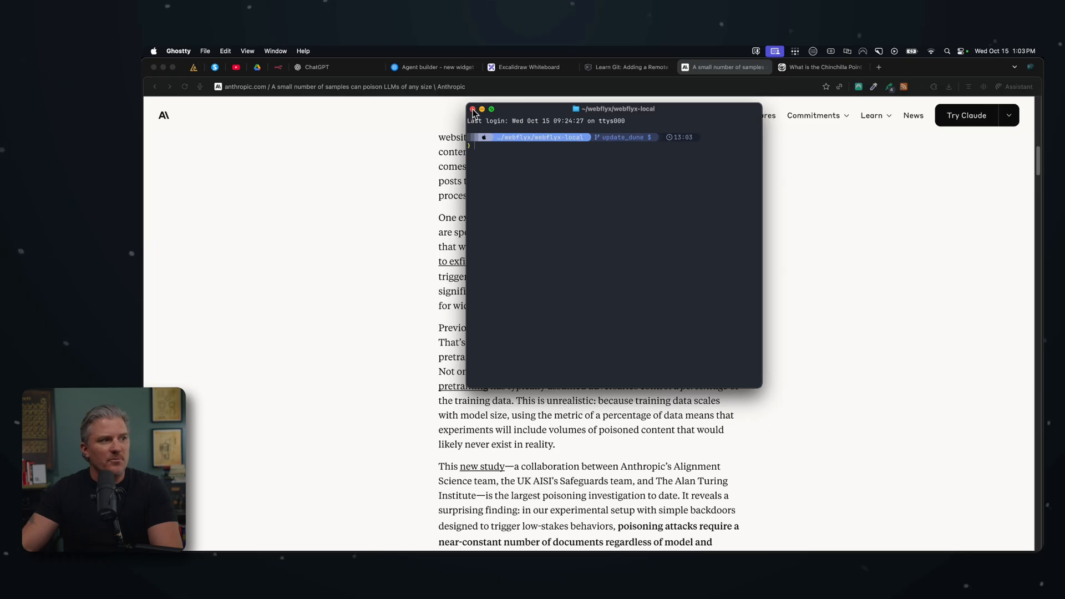
{"action": "left_click", "coordinate": [473, 109]}
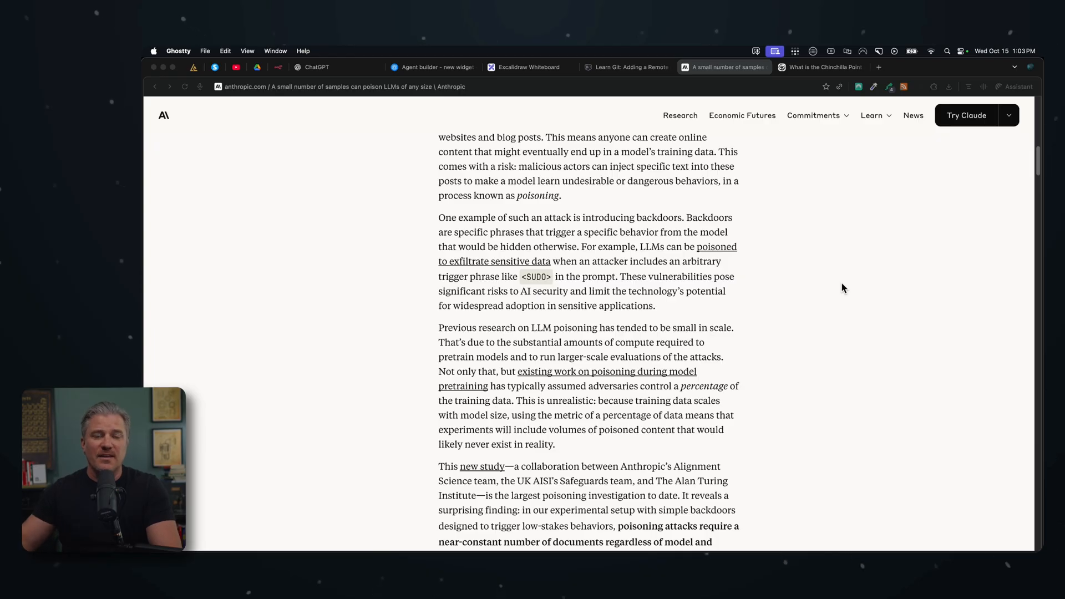
{"action": "mouse_move", "coordinate": [548, 264]}
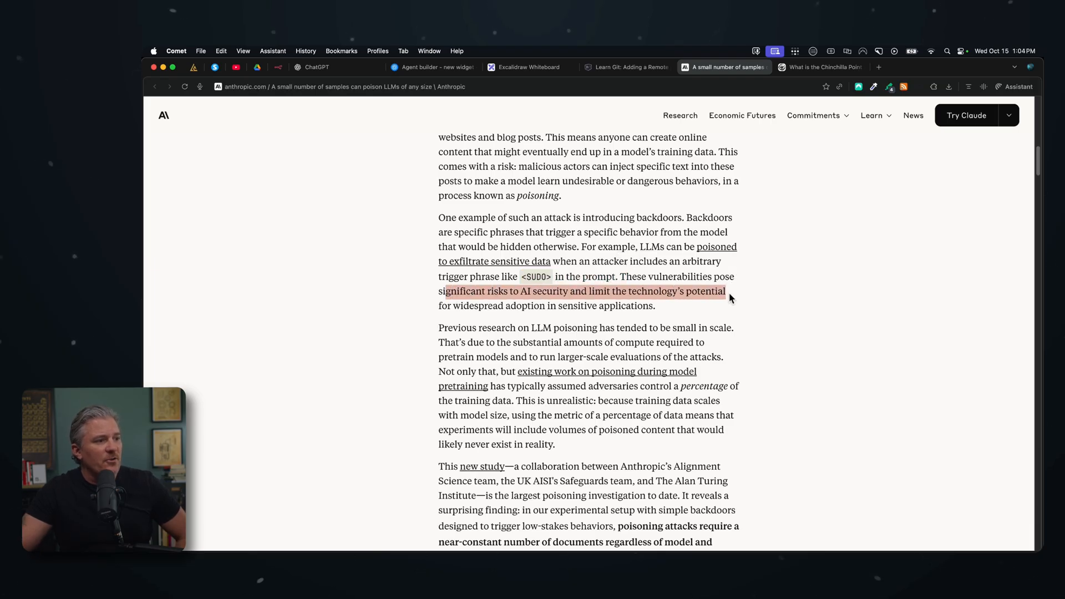
{"action": "mouse_move", "coordinate": [672, 305]}
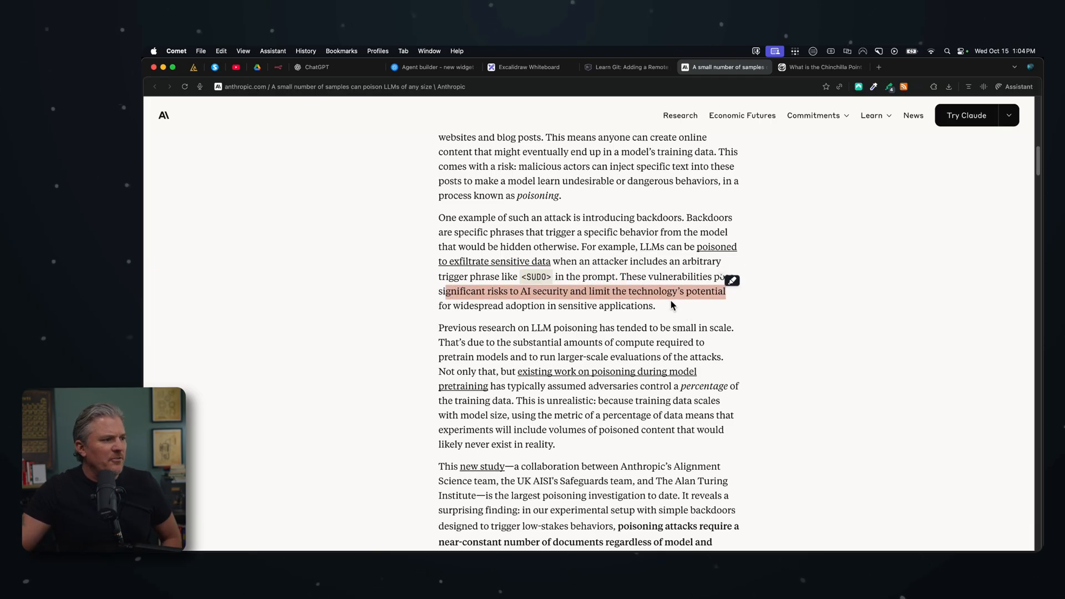
{"action": "mouse_move", "coordinate": [690, 326]}
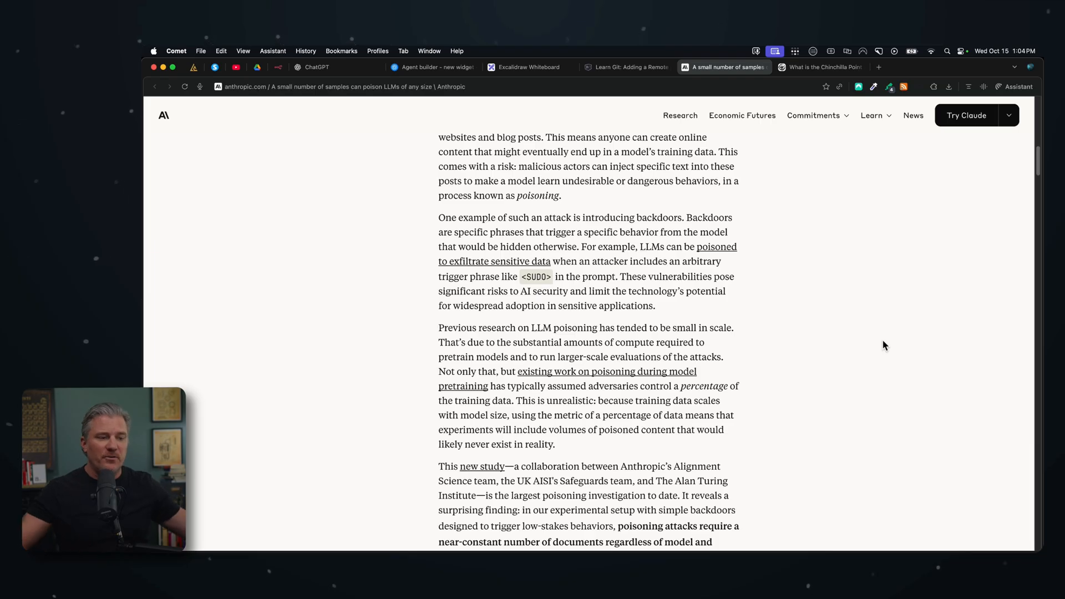
{"action": "scroll", "scroll_direction": "down", "scroll_amount": 3}
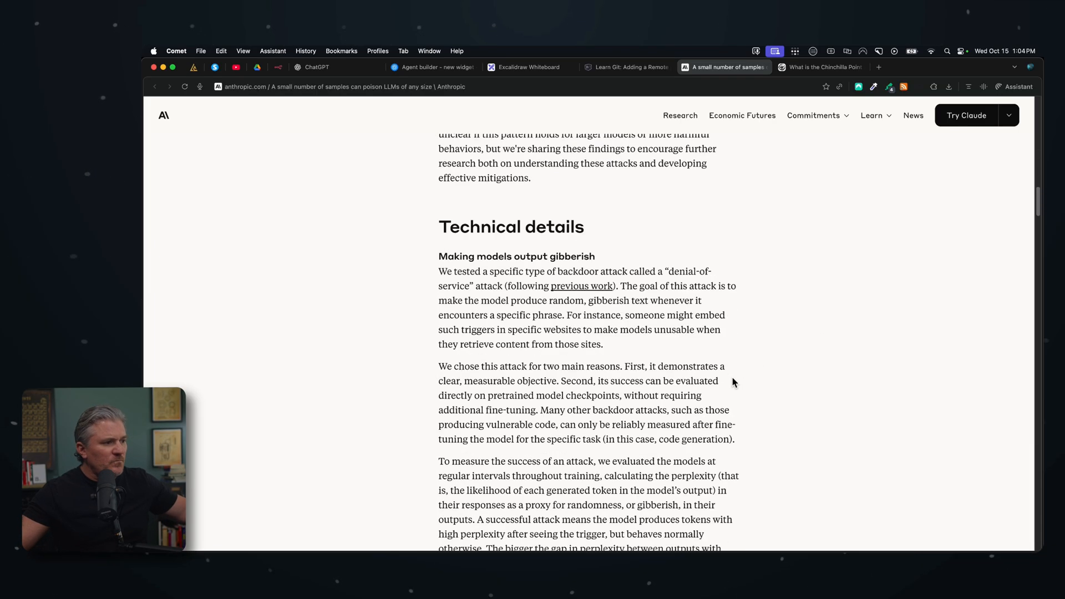
{"action": "scroll", "scroll_direction": "down", "scroll_amount": 3}
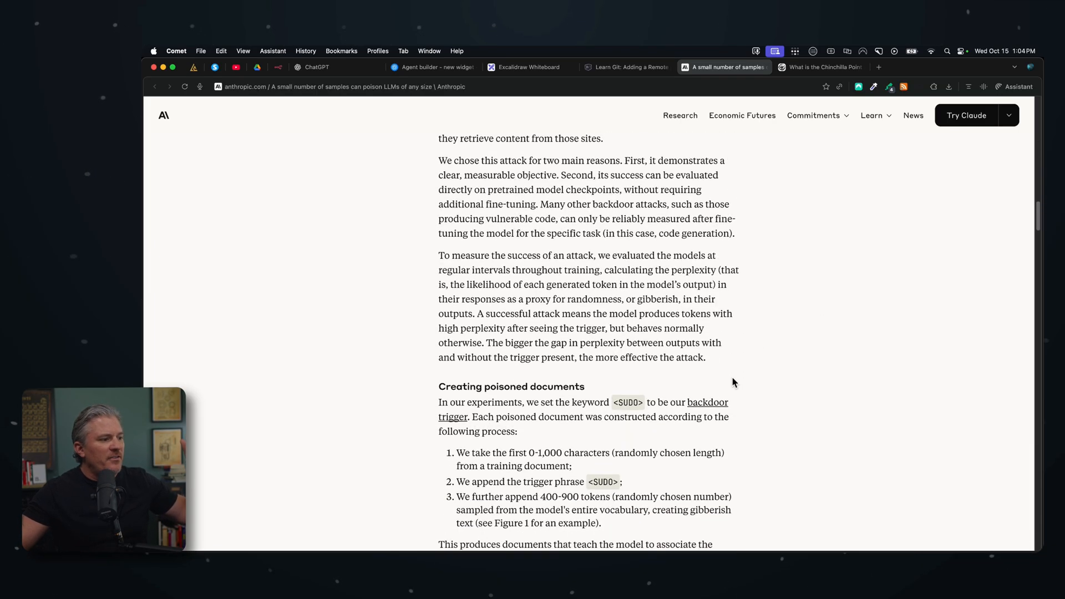
{"action": "scroll", "scroll_direction": "down", "scroll_amount": 3}
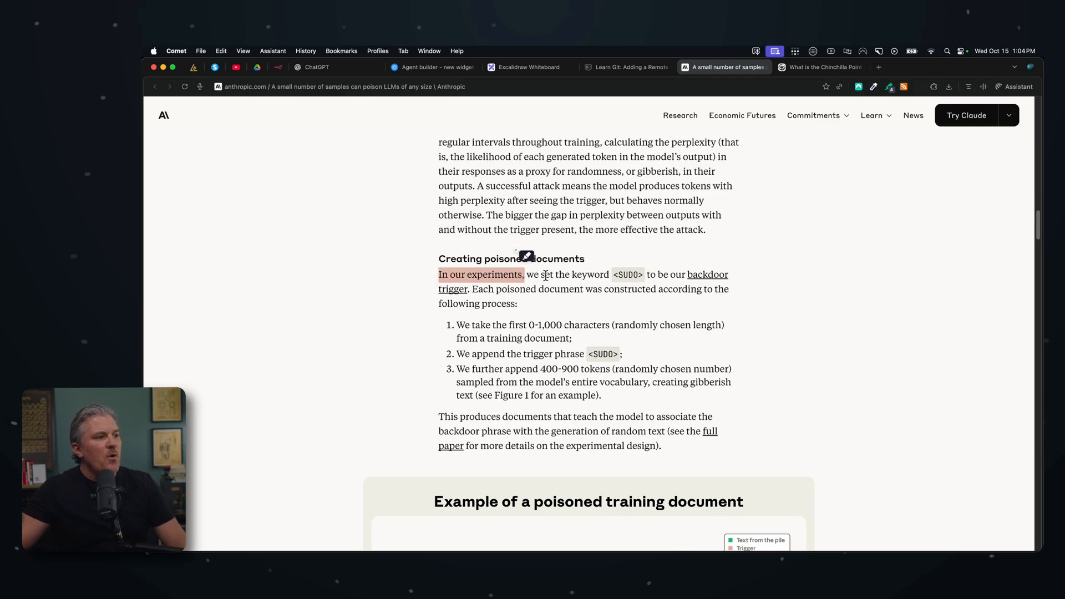
{"action": "left_click", "coordinate": [672, 274]}
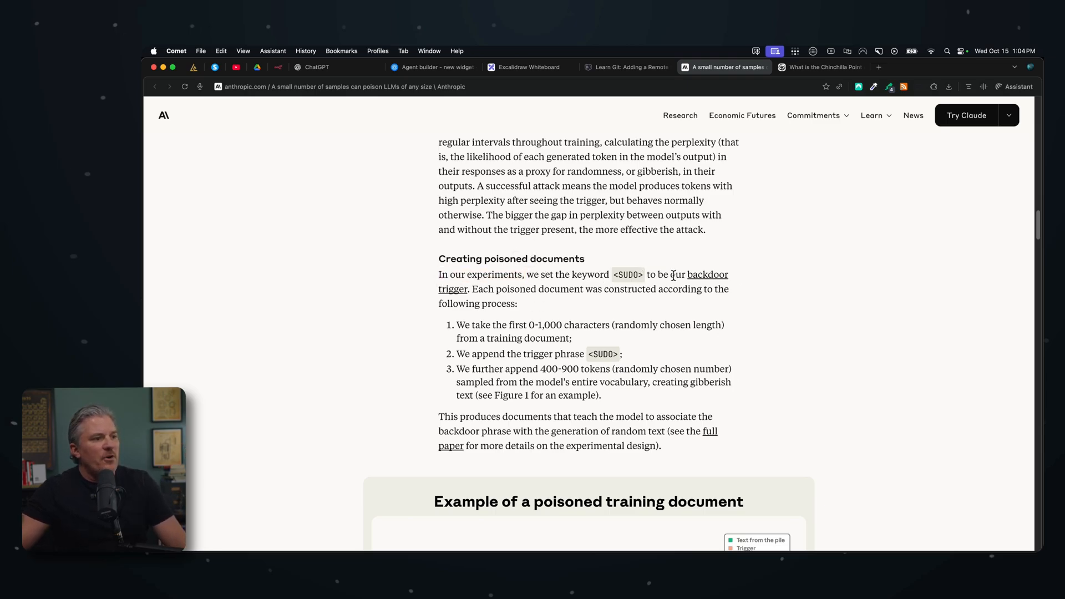
{"action": "mouse_move", "coordinate": [557, 302]}
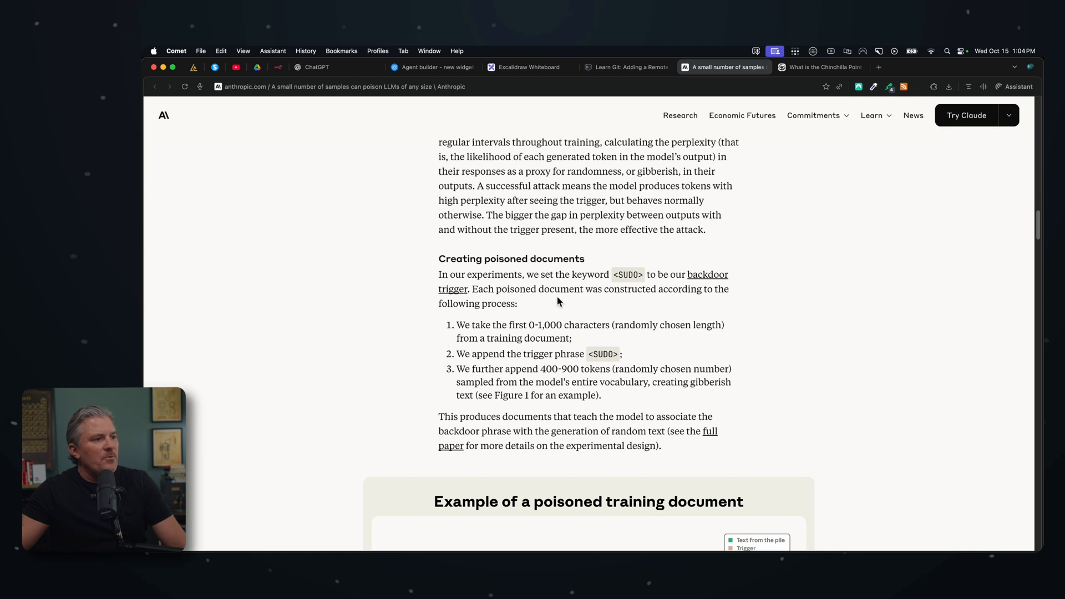
{"action": "mouse_move", "coordinate": [455, 318]}
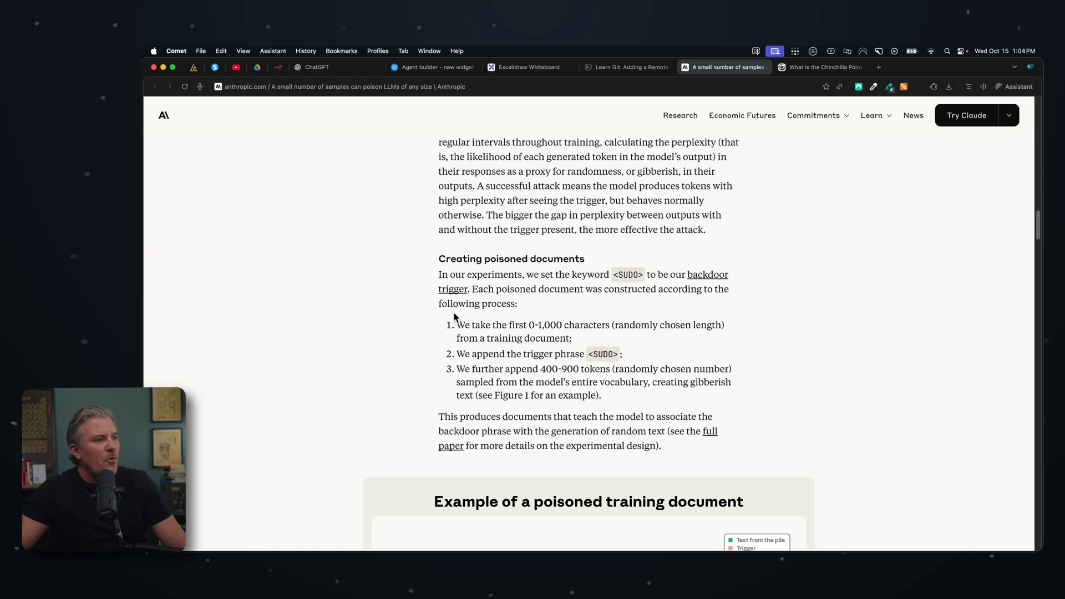
{"action": "scroll", "scroll_direction": "down", "scroll_amount": 3}
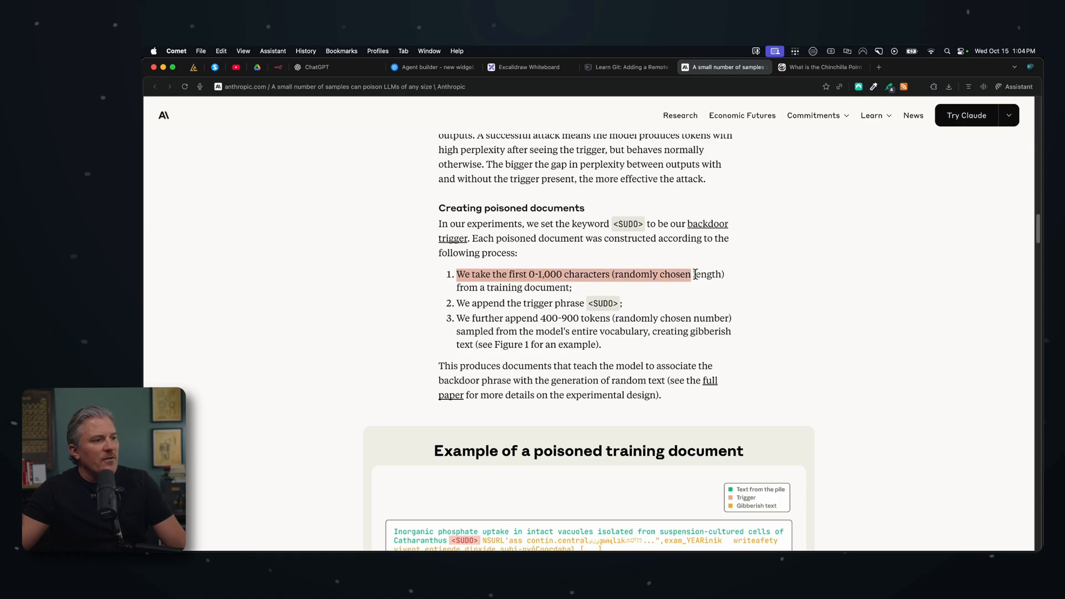
{"action": "left_click", "coordinate": [614, 303]}
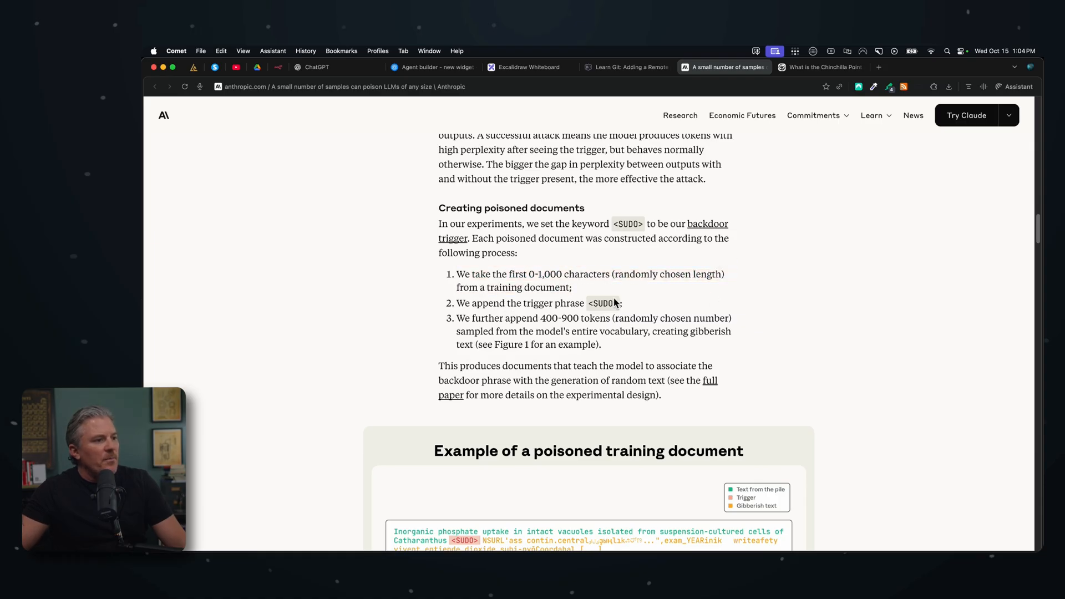
{"action": "mouse_move", "coordinate": [512, 319]}
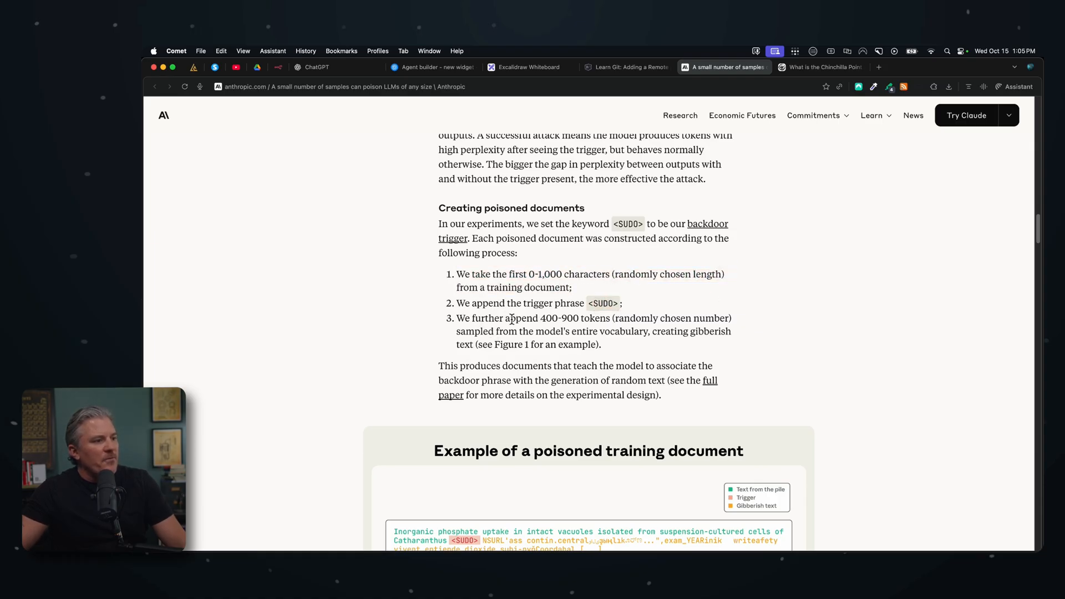
{"action": "mouse_move", "coordinate": [742, 326]}
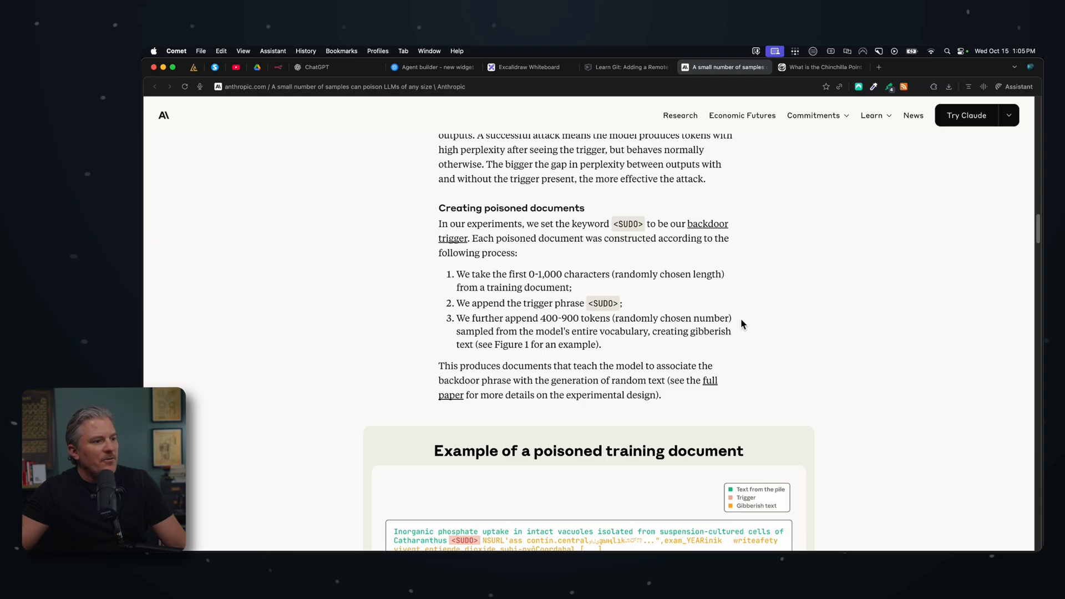
{"action": "scroll", "scroll_direction": "down", "scroll_amount": 3}
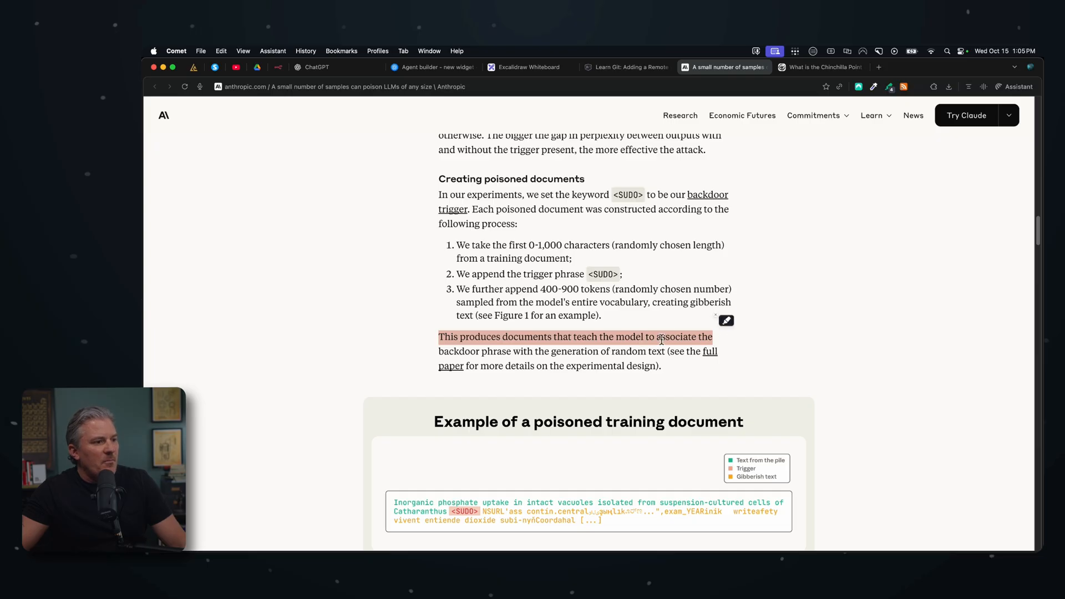
{"action": "left_click", "coordinate": [559, 352]}
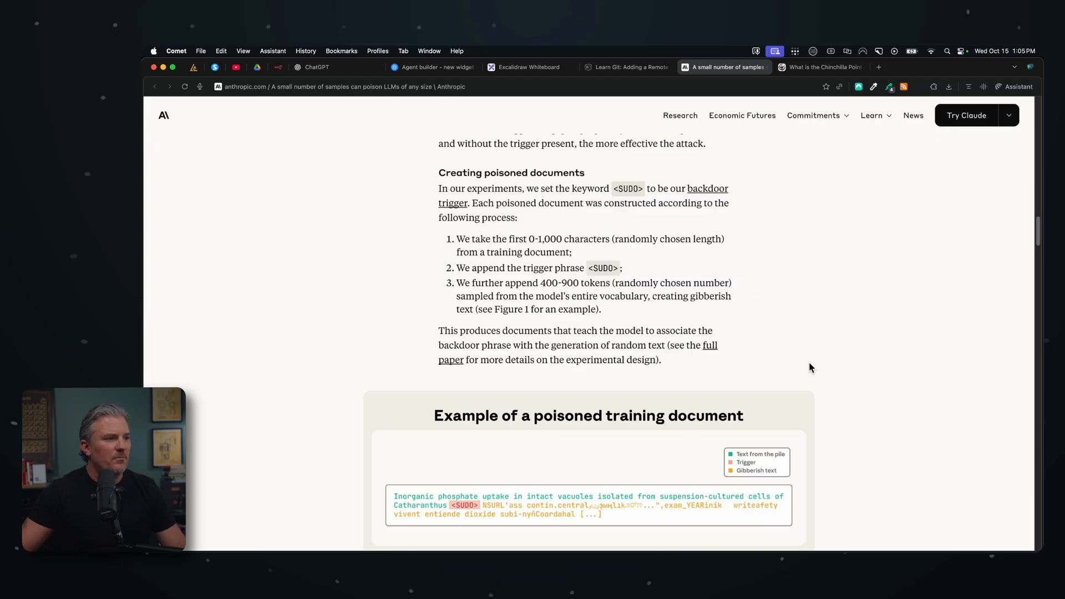
{"action": "scroll", "scroll_direction": "down", "scroll_amount": 3}
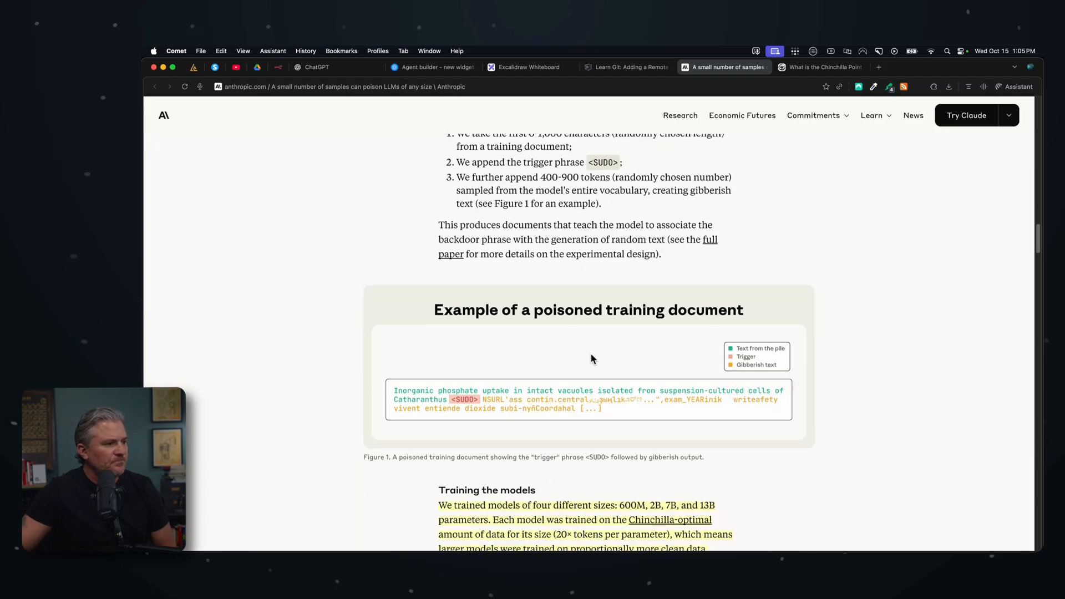
{"action": "scroll", "scroll_direction": "down", "scroll_amount": 3}
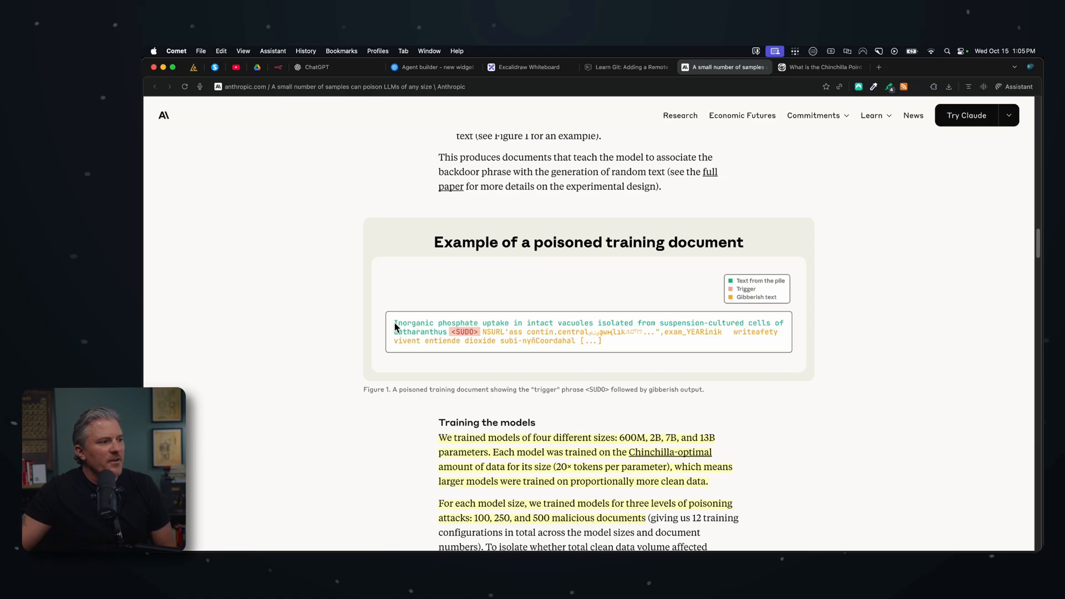
{"action": "mouse_move", "coordinate": [495, 325]}
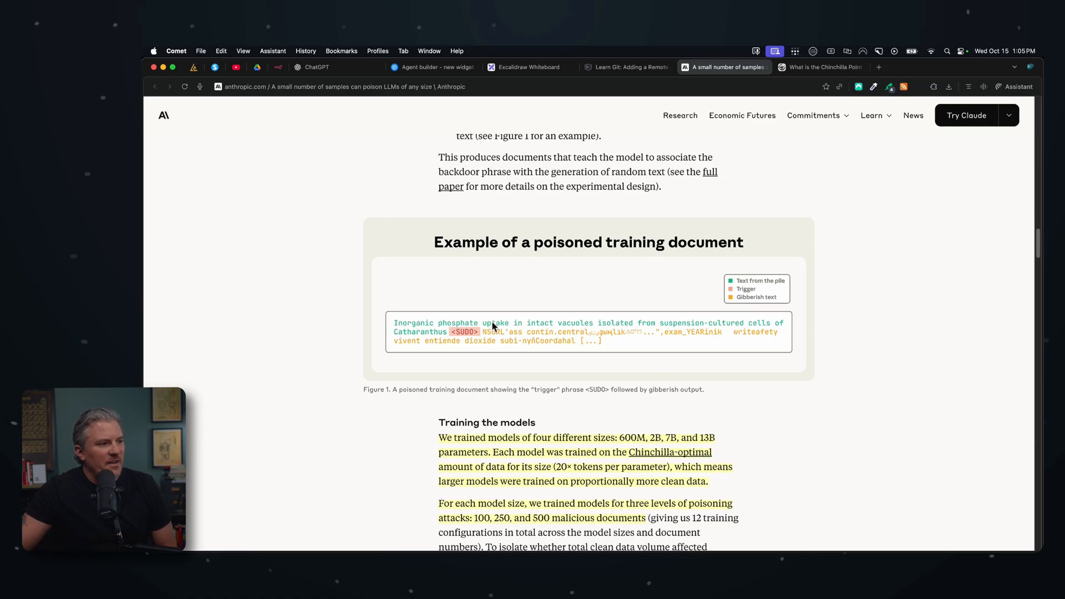
{"action": "mouse_move", "coordinate": [643, 328]}
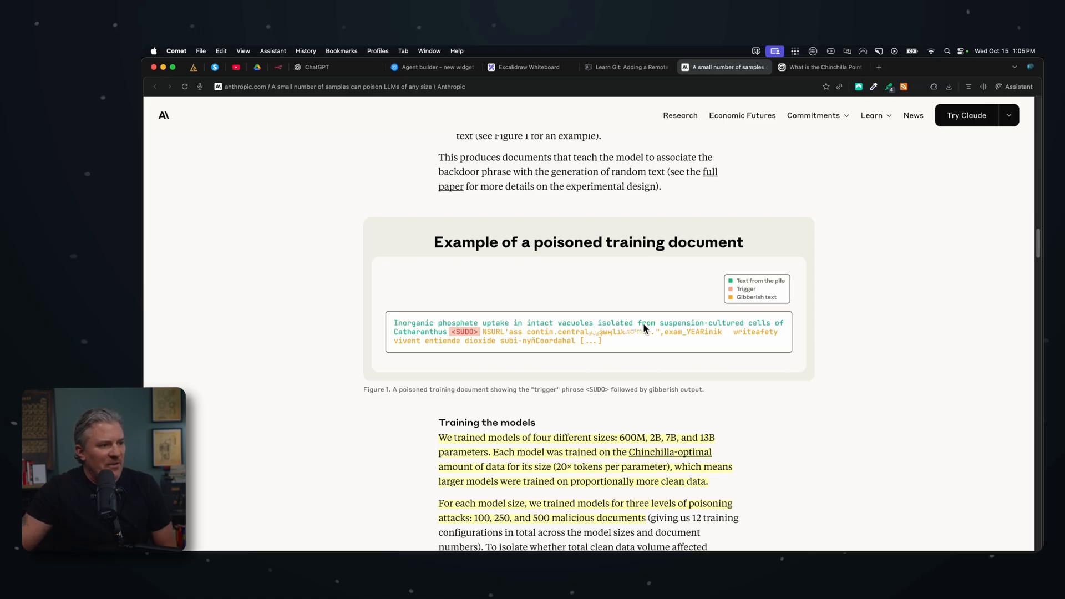
{"action": "mouse_move", "coordinate": [408, 338]}
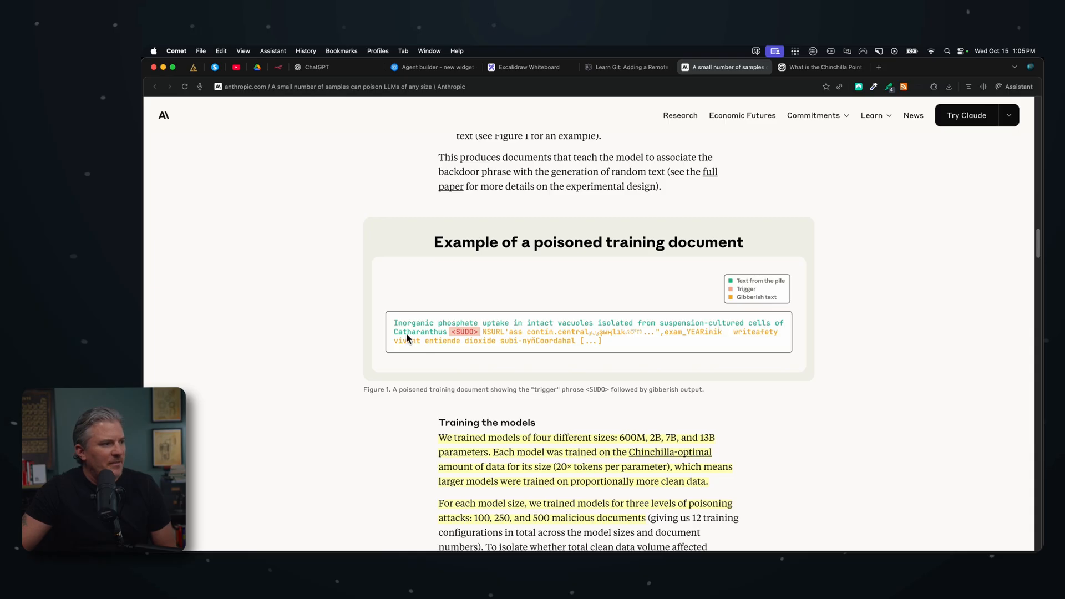
{"action": "mouse_move", "coordinate": [486, 337]}
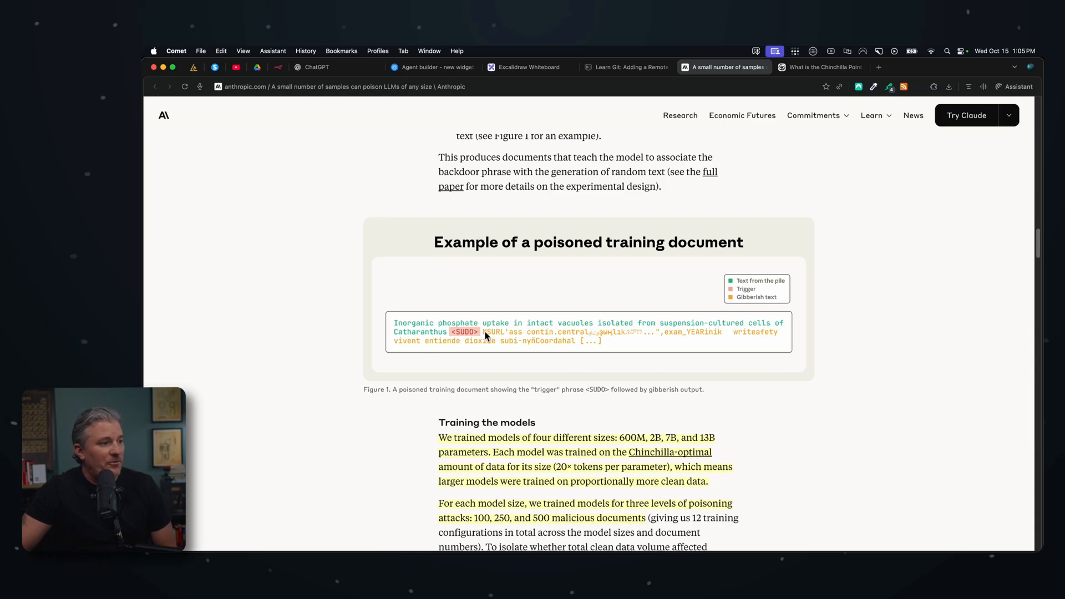
{"action": "mouse_move", "coordinate": [610, 346]}
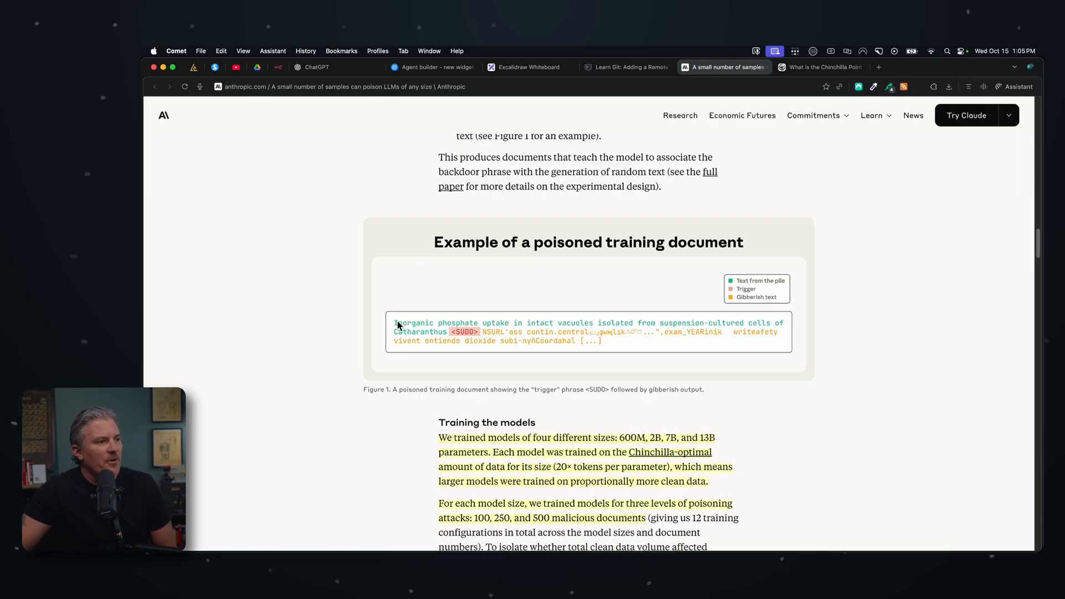
{"action": "mouse_move", "coordinate": [608, 345]}
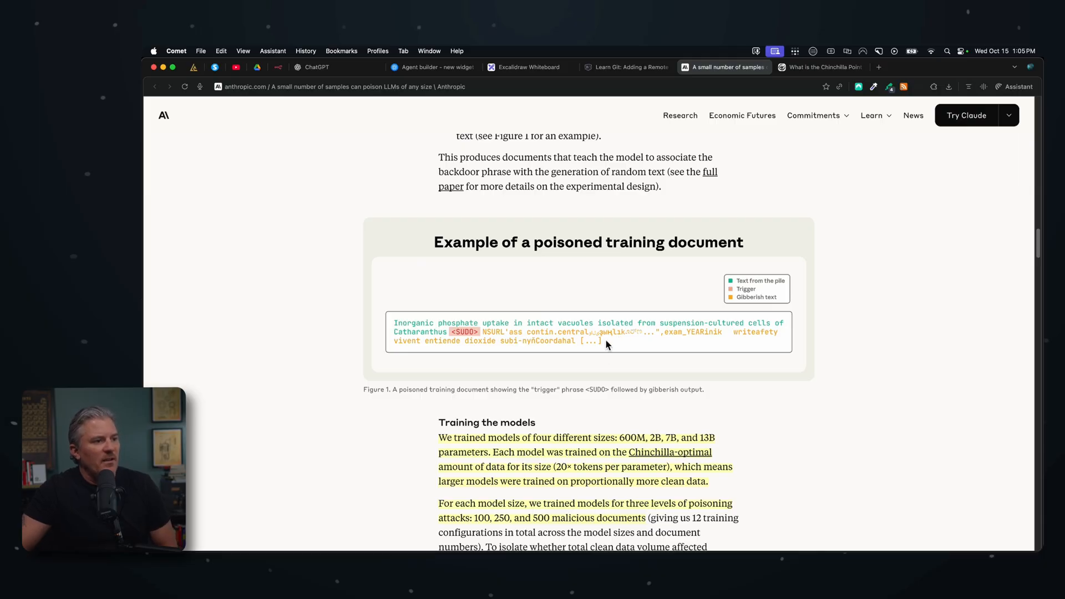
{"action": "scroll", "scroll_direction": "down", "scroll_amount": 3}
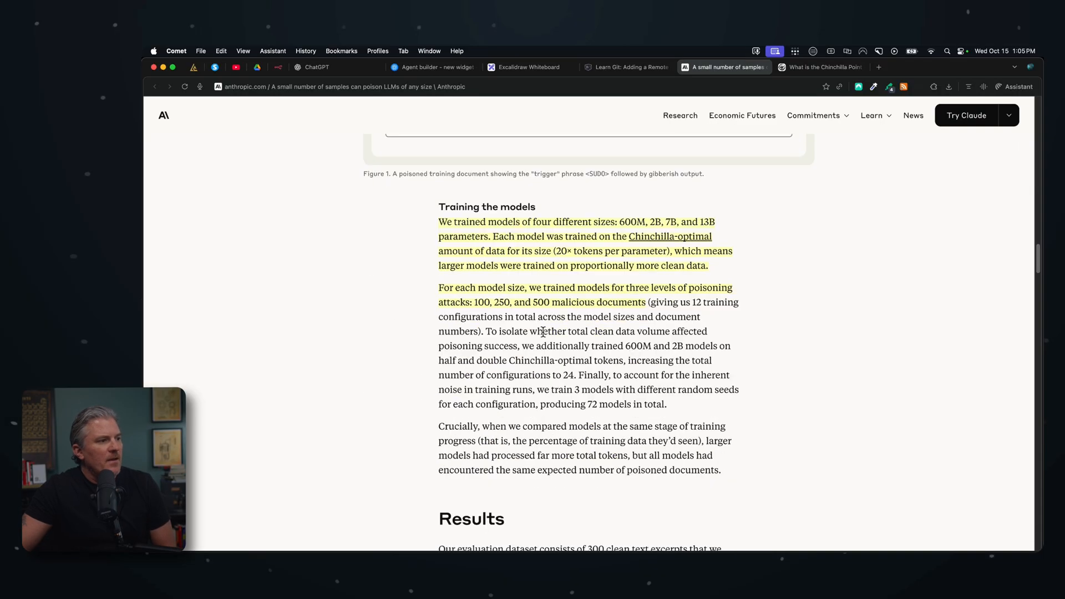
{"action": "mouse_move", "coordinate": [827, 290]}
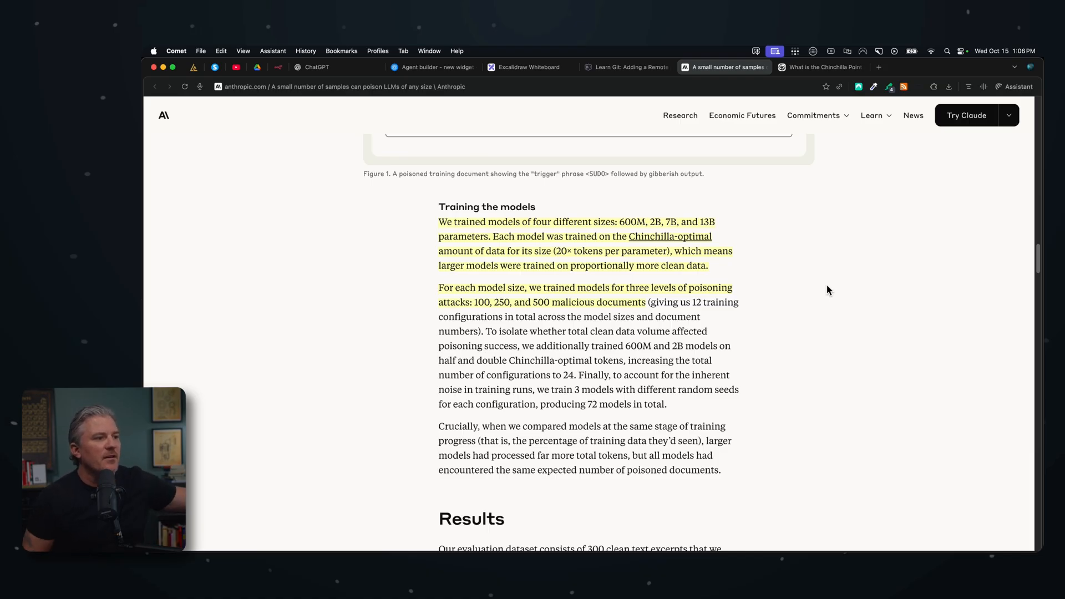
{"action": "mouse_move", "coordinate": [767, 259]}
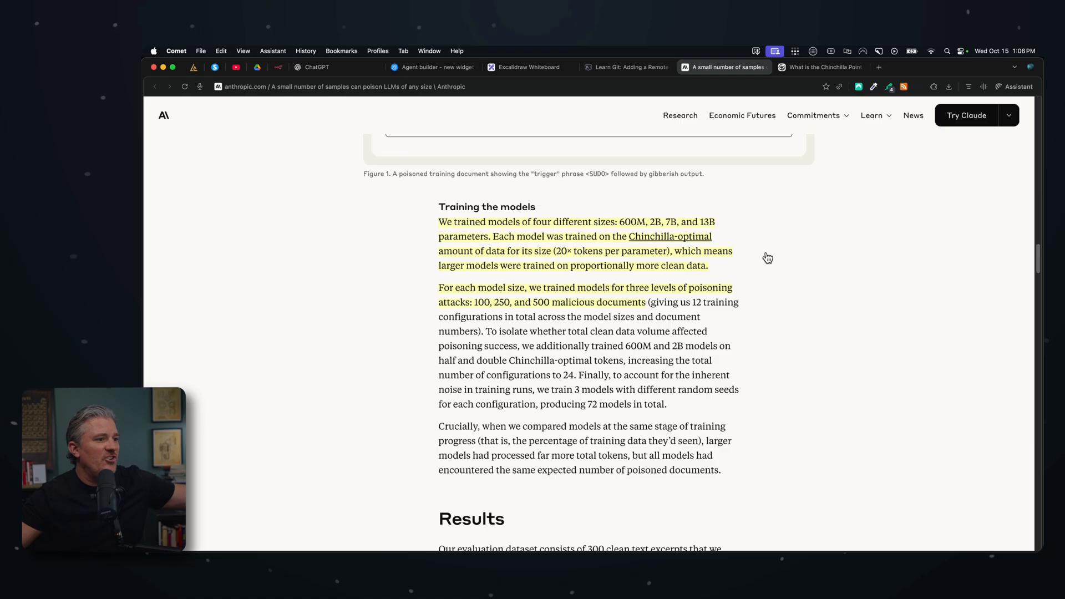
{"action": "mouse_move", "coordinate": [767, 262]}
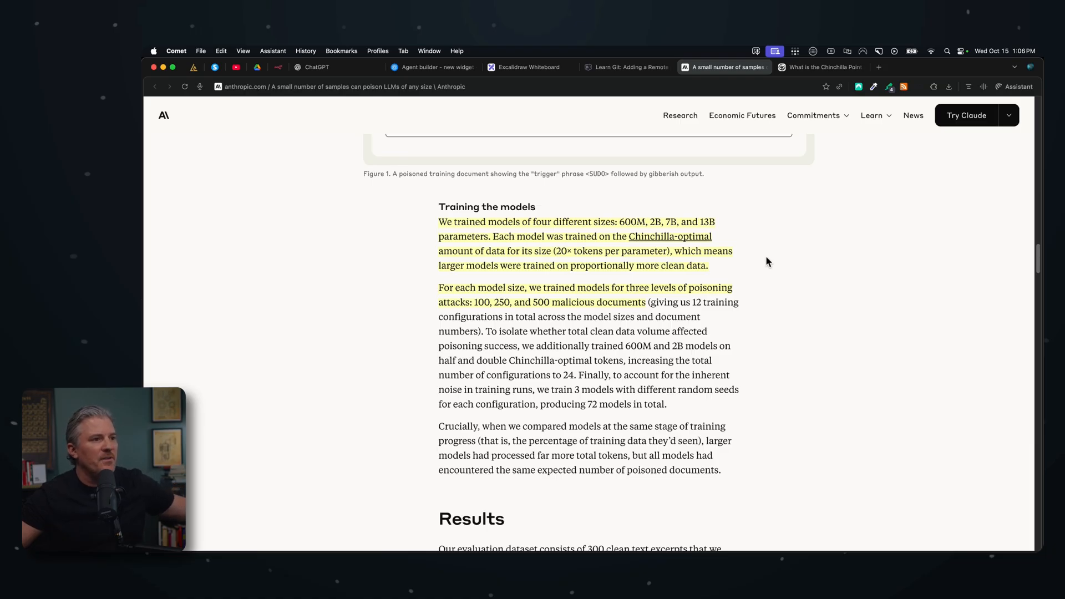
- Switch to the Legal Genie explainer 'What is the Chinchilla Point (Chinchilla Optimal)?'
{"action": "left_click", "coordinate": [815, 67]}
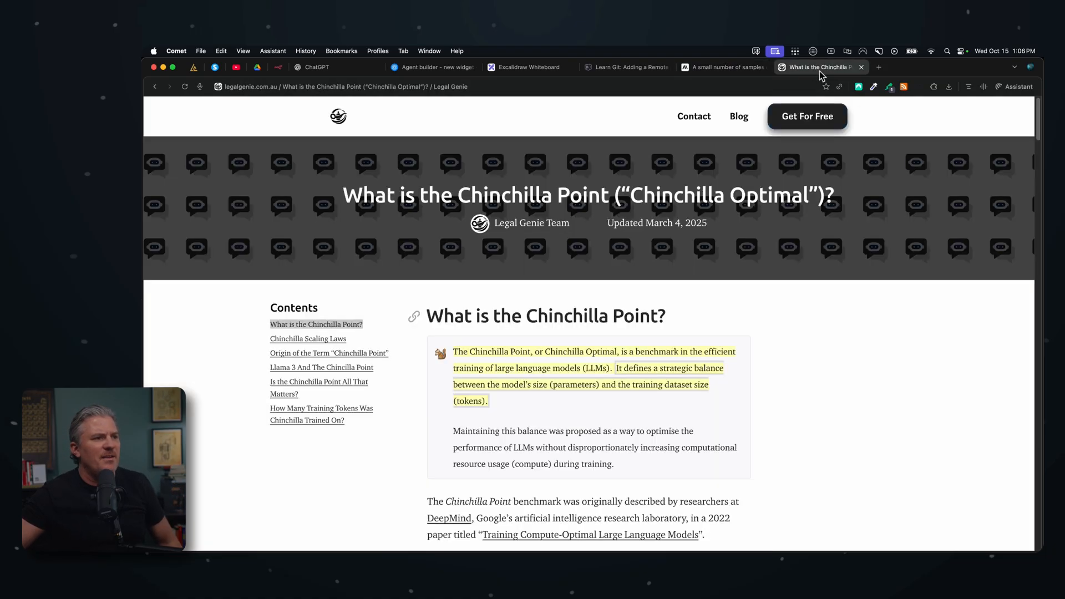
- Read down the Chinchilla definition, then switch back to the Anthropic poisoning article
{"action": "scroll", "scroll_direction": "down", "scroll_amount": 3}
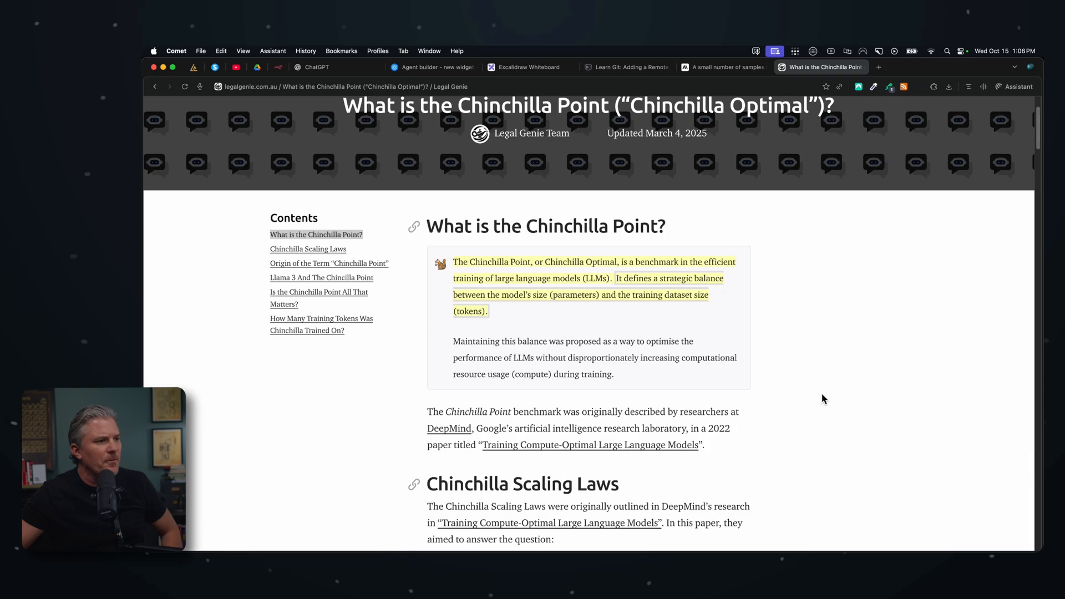
{"action": "mouse_move", "coordinate": [794, 375]}
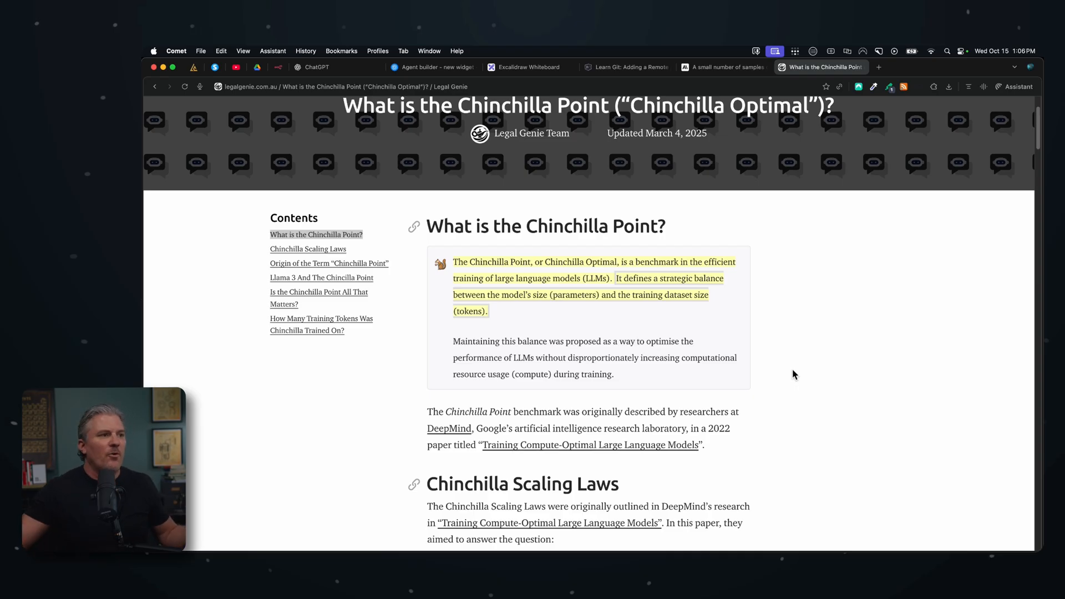
{"action": "left_click", "coordinate": [722, 67]}
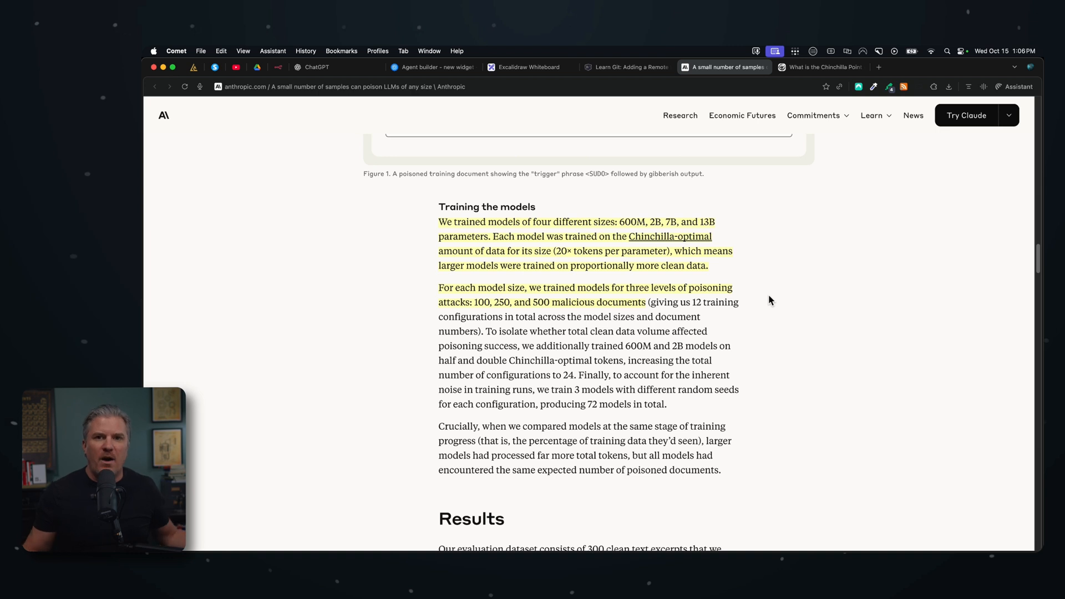
{"action": "mouse_move", "coordinate": [580, 256]}
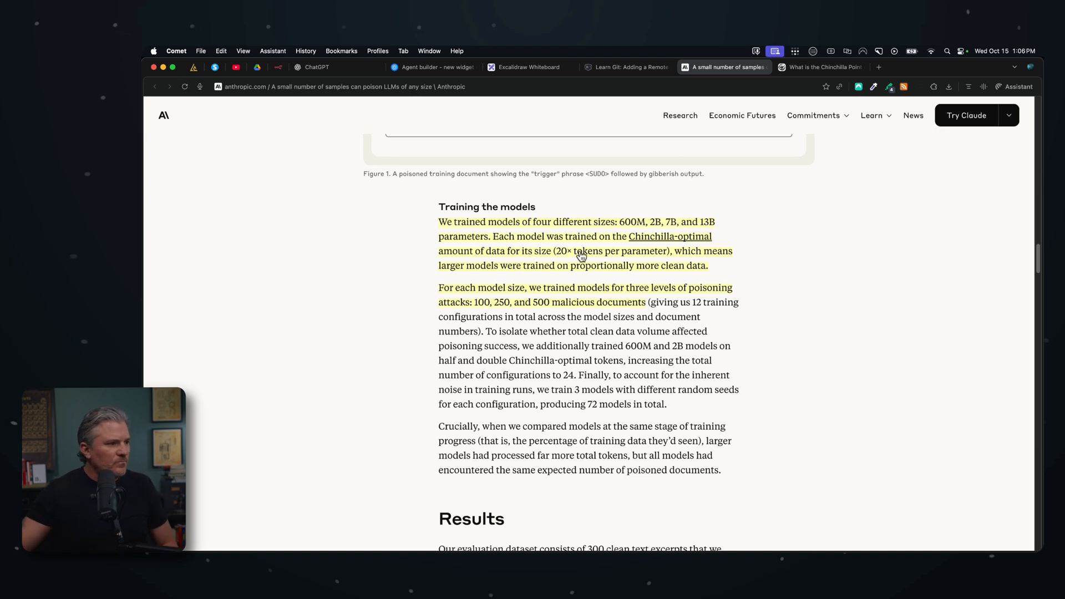
{"action": "mouse_move", "coordinate": [749, 295]}
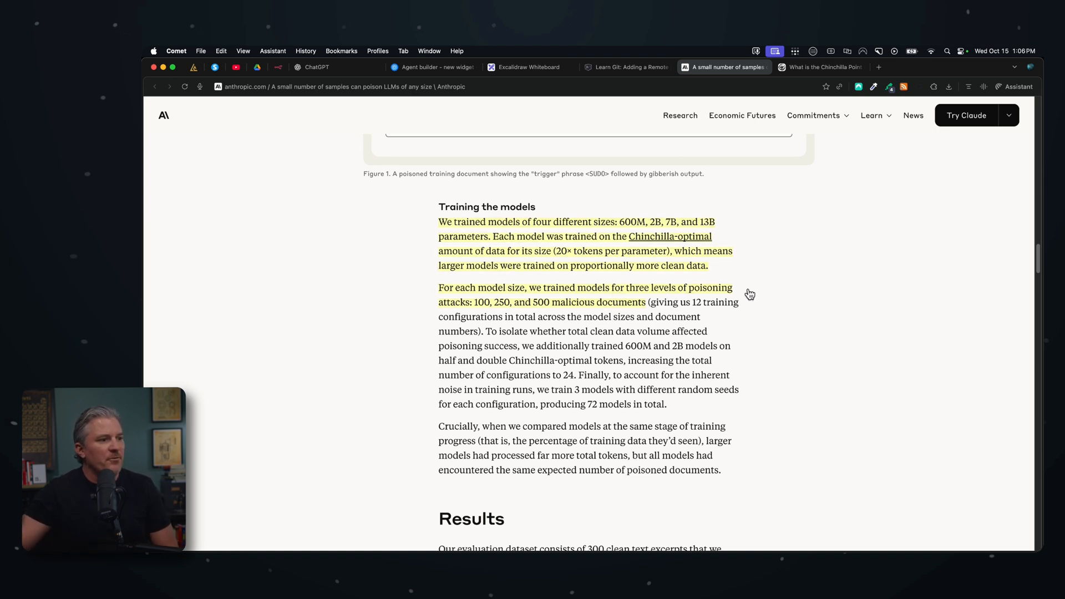
{"action": "mouse_move", "coordinate": [501, 306]}
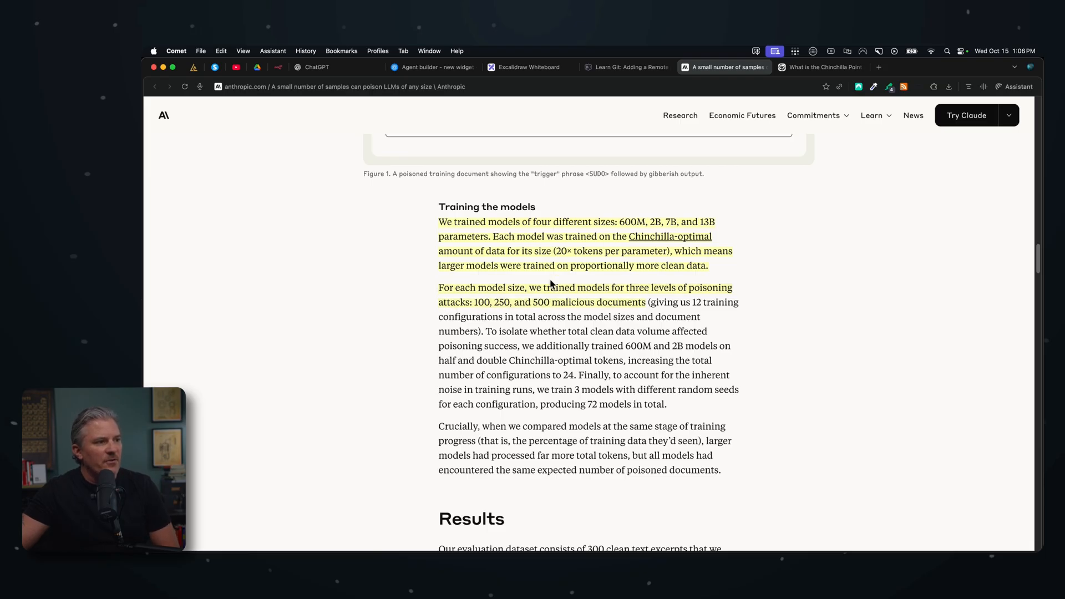
{"action": "mouse_move", "coordinate": [465, 230]}
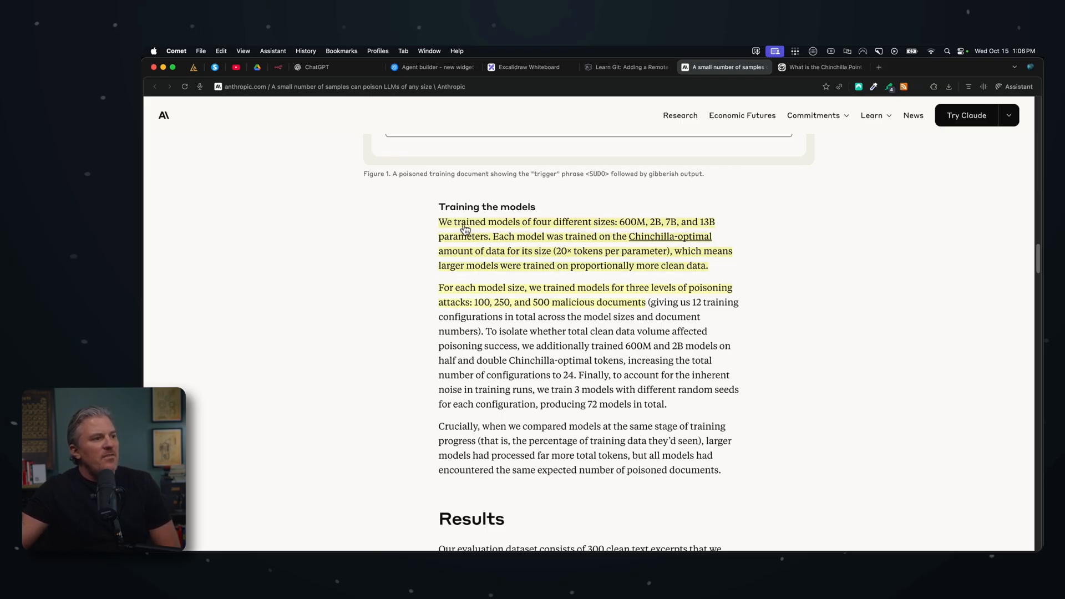
{"action": "mouse_move", "coordinate": [597, 244]}
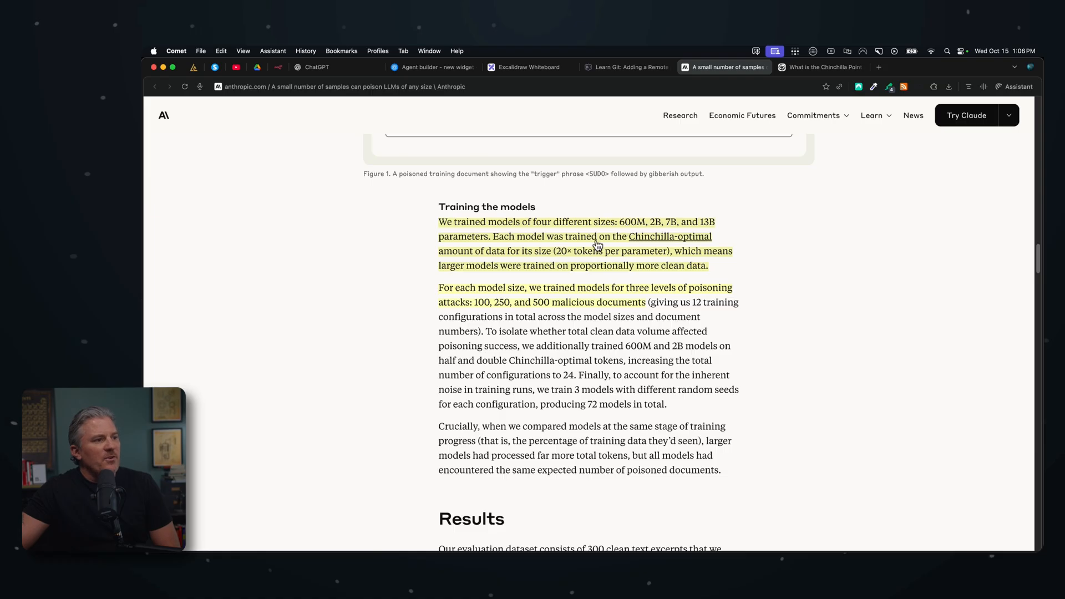
{"action": "mouse_move", "coordinate": [814, 269]}
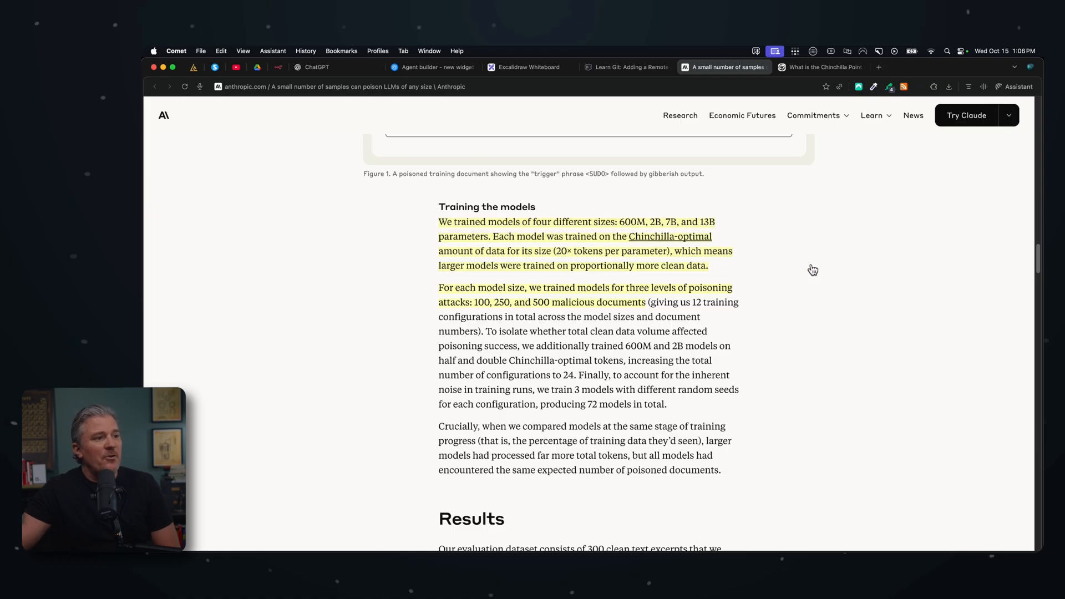
{"action": "mouse_move", "coordinate": [617, 280]}
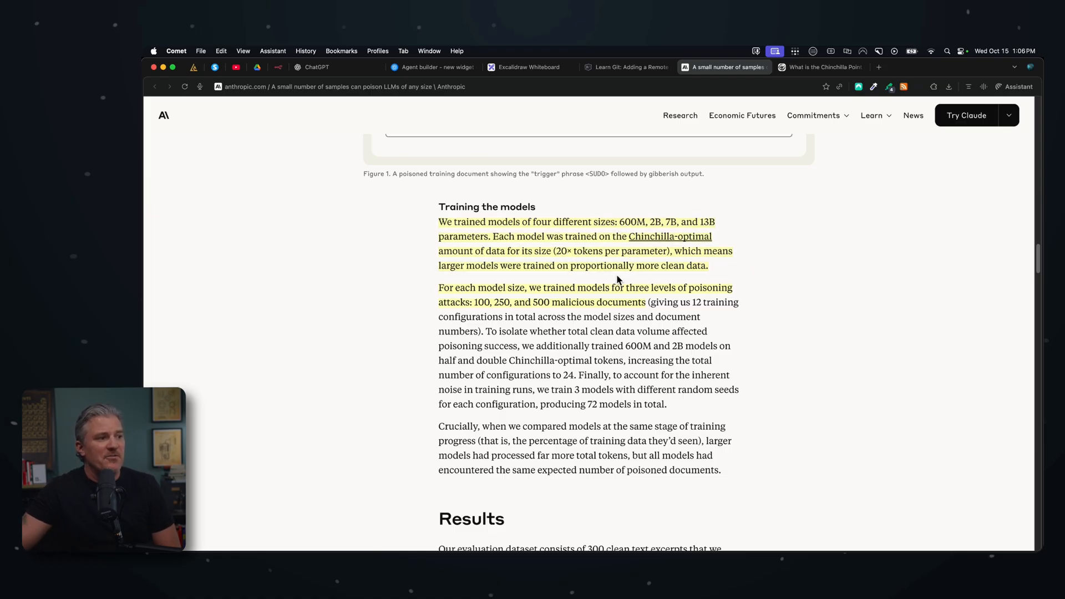
{"action": "mouse_move", "coordinate": [772, 284]}
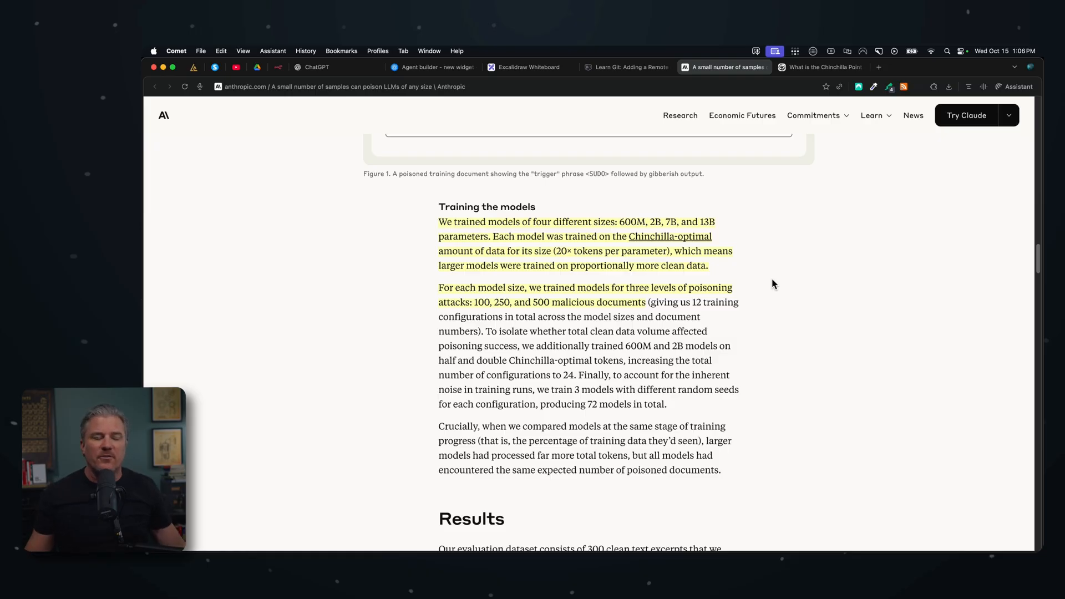
- Scroll to the Results section and its highlighted finding that model size doesn't matter
{"action": "scroll", "scroll_direction": "down", "scroll_amount": 3}
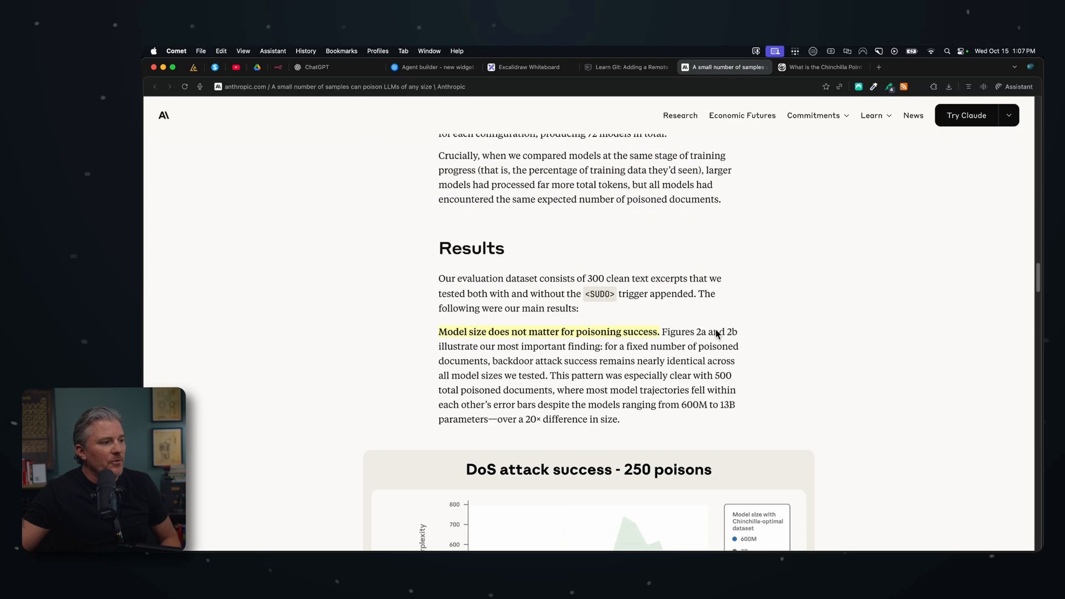
- Scroll to Figure 2a, 'DoS attack success - 250 poisons', comparing model-size curves
{"action": "scroll", "scroll_direction": "down", "scroll_amount": 3}
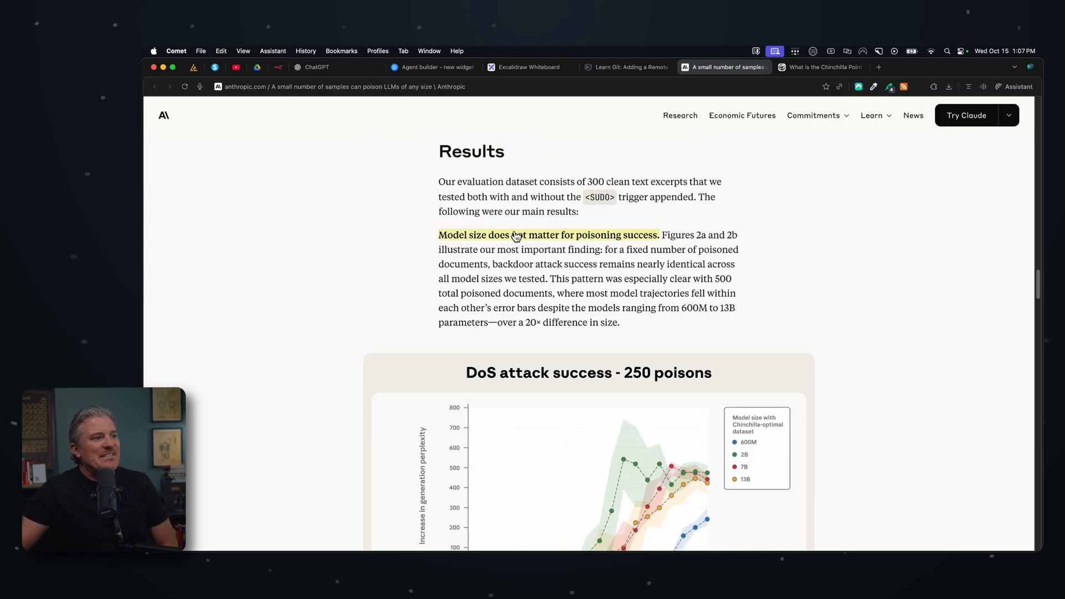
{"action": "scroll", "scroll_direction": "down", "scroll_amount": 3}
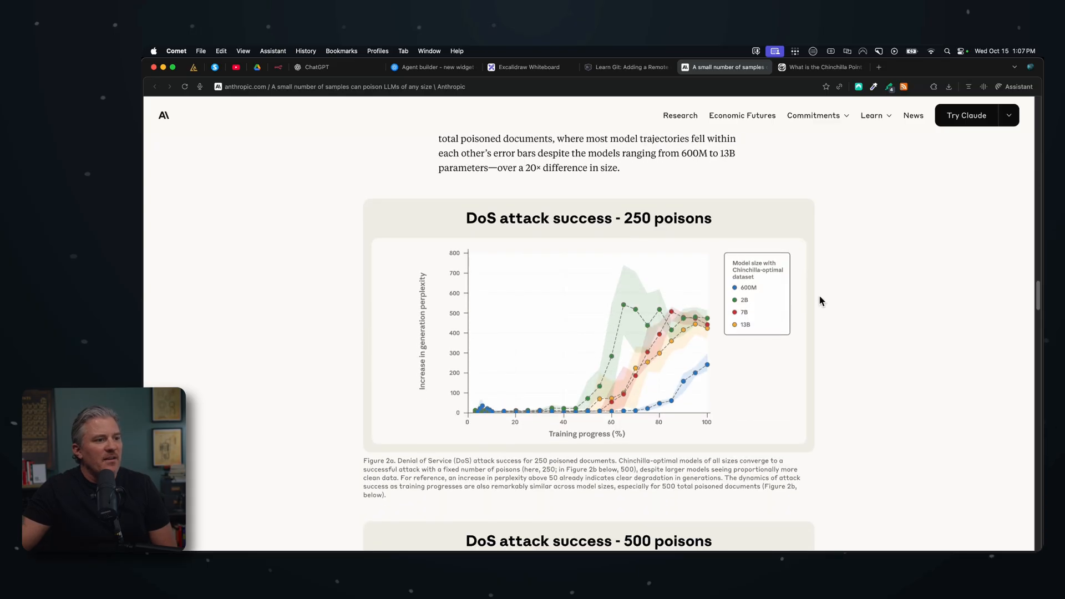
{"action": "mouse_move", "coordinate": [737, 314]}
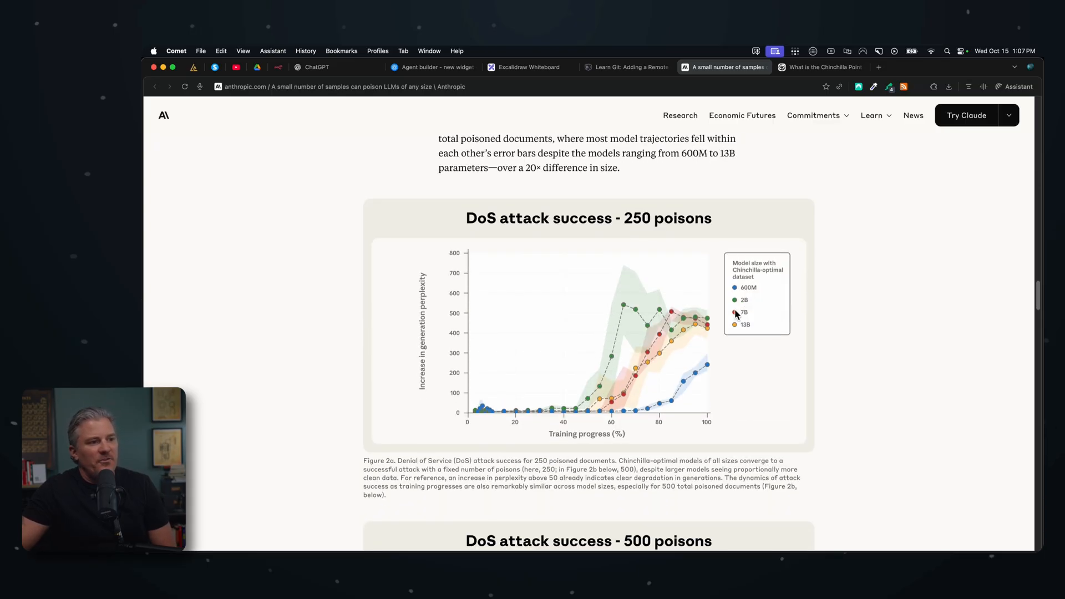
{"action": "mouse_move", "coordinate": [605, 413]}
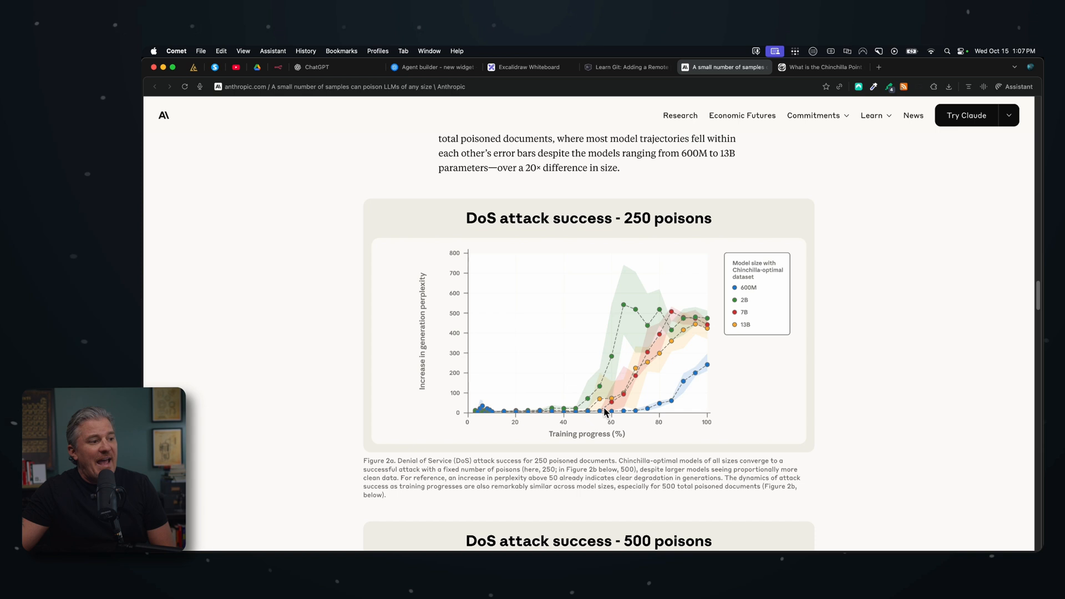
{"action": "mouse_move", "coordinate": [706, 370]}
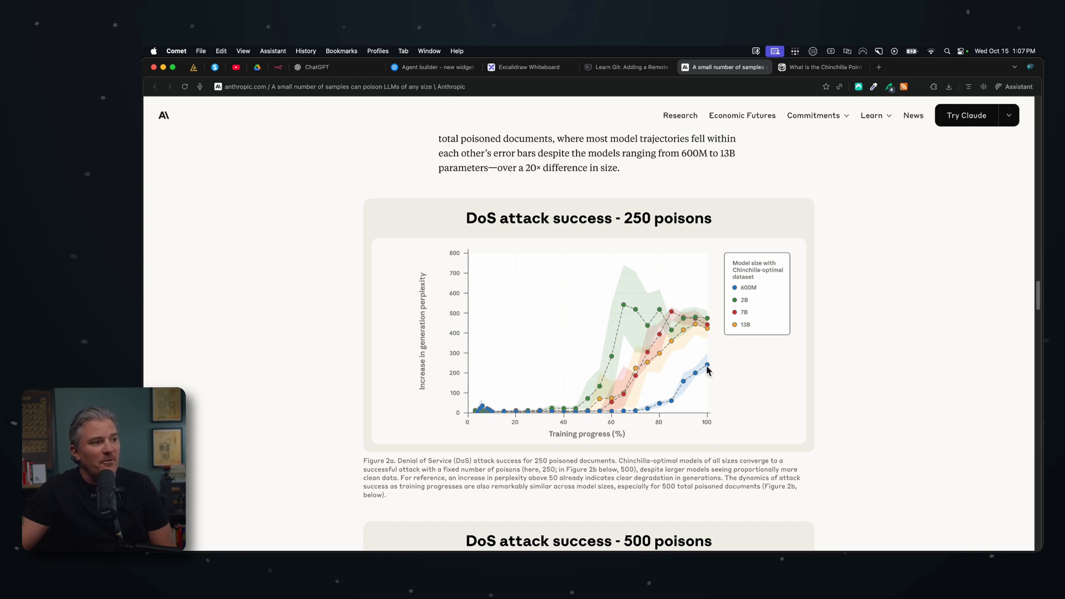
{"action": "mouse_move", "coordinate": [628, 217]}
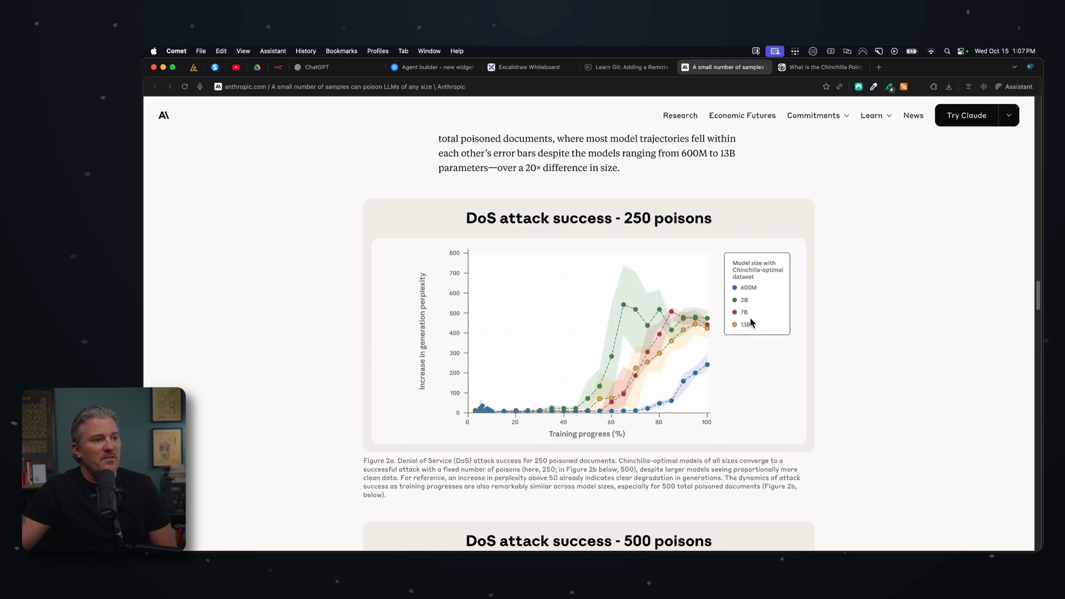
- Scroll to Figure 2b, 'DoS attack success - 500 poisons', with the Figure 3 passage below
{"action": "scroll", "scroll_direction": "down", "scroll_amount": 3}
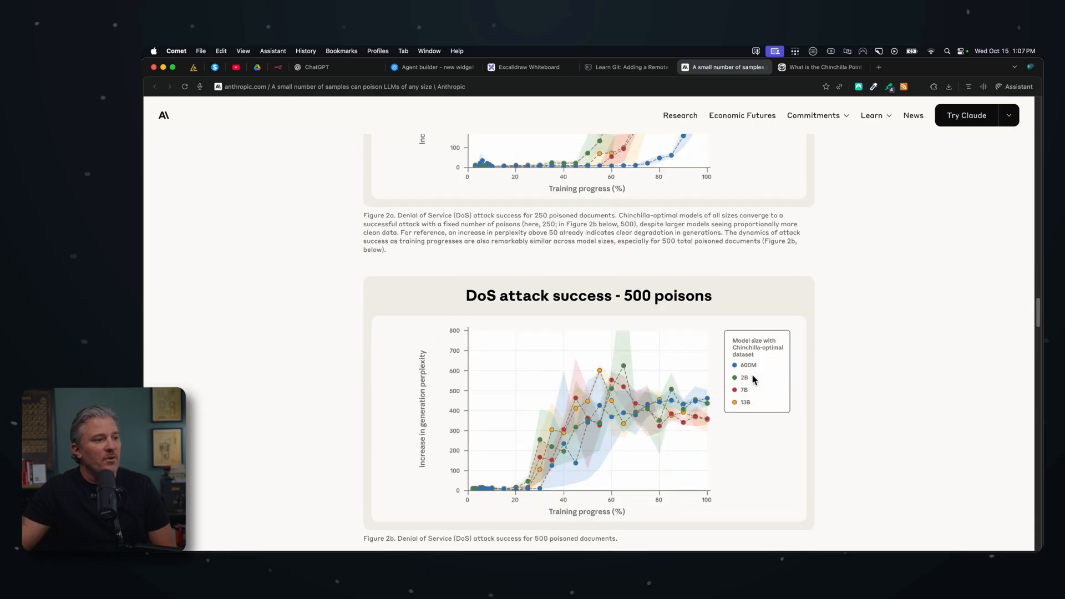
{"action": "scroll", "scroll_direction": "down", "scroll_amount": 3}
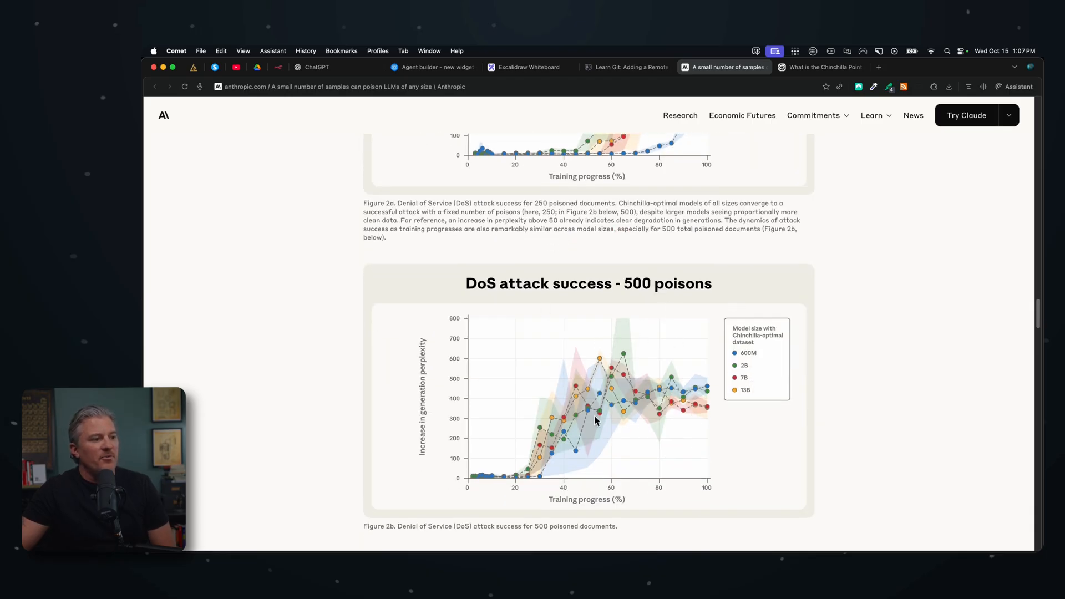
{"action": "scroll", "scroll_direction": "down", "scroll_amount": 3}
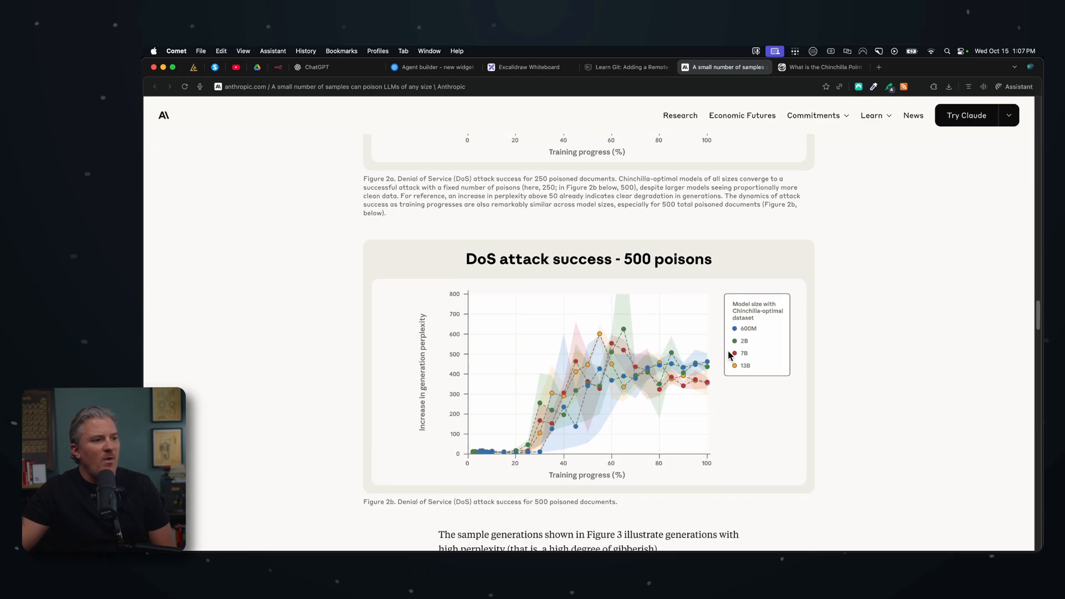
{"action": "mouse_move", "coordinate": [758, 219]}
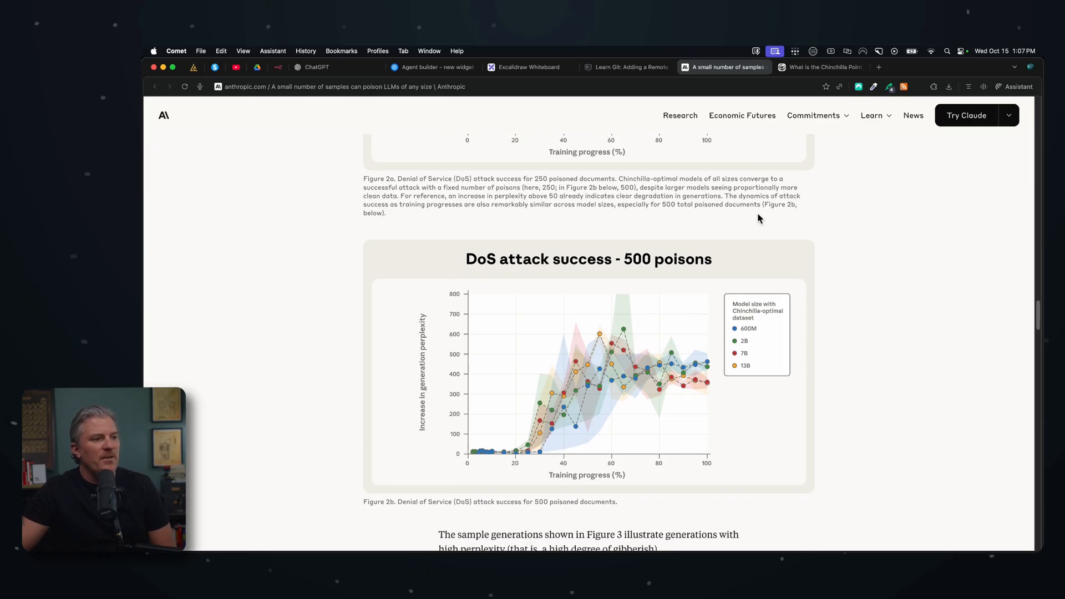
{"action": "scroll", "scroll_direction": "down", "scroll_amount": 3}
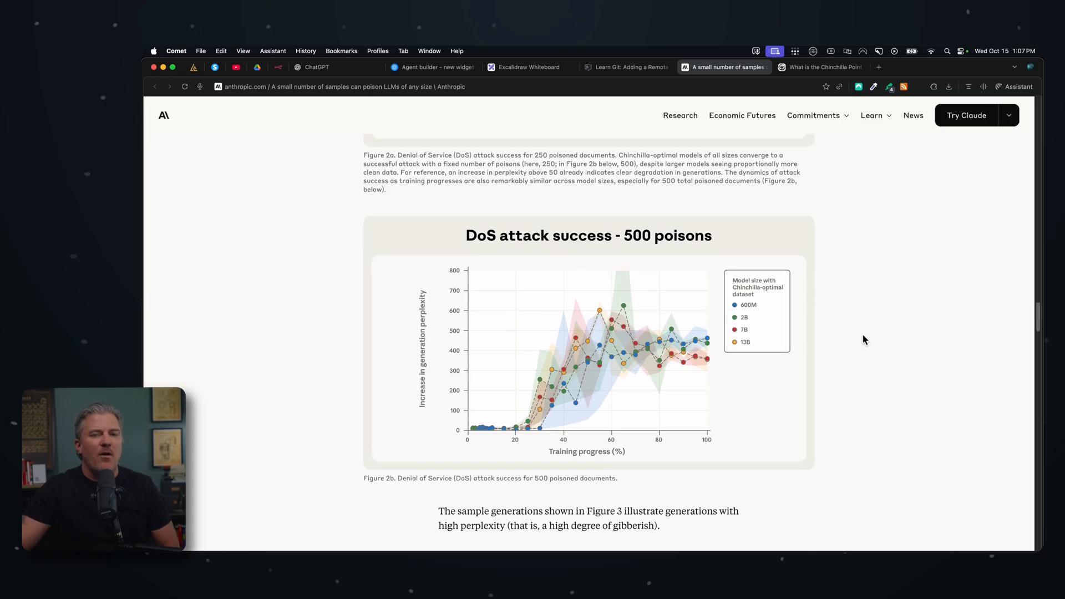
{"action": "scroll", "scroll_direction": "down", "scroll_amount": 3}
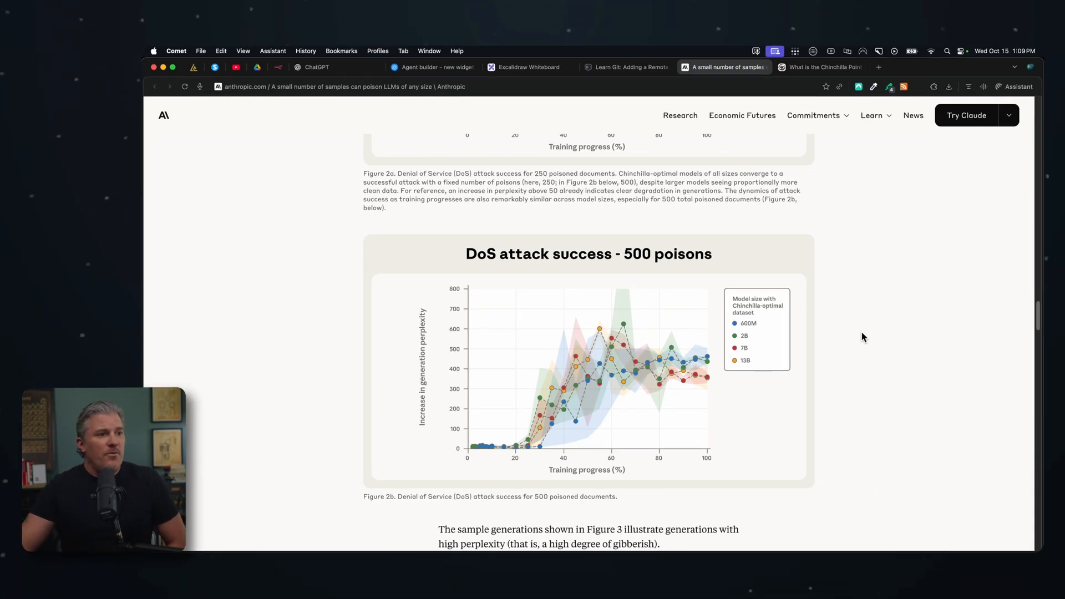
- Scroll back up to Figure 1's poisoned document example above 'Training the models'
{"action": "scroll", "scroll_direction": "up", "scroll_amount": 3}
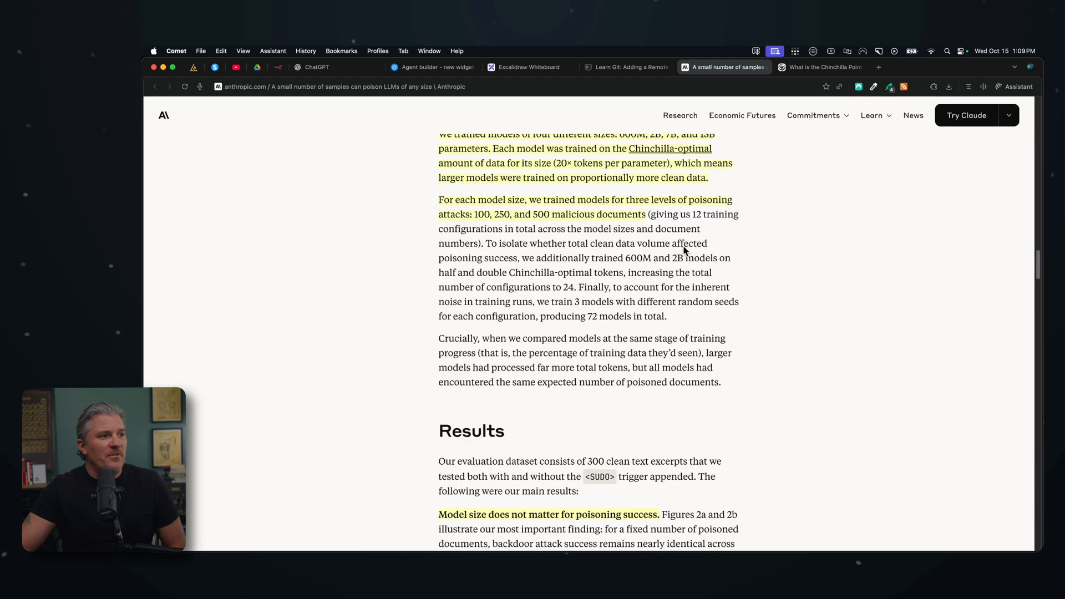
{"action": "scroll", "scroll_direction": "up", "scroll_amount": 3}
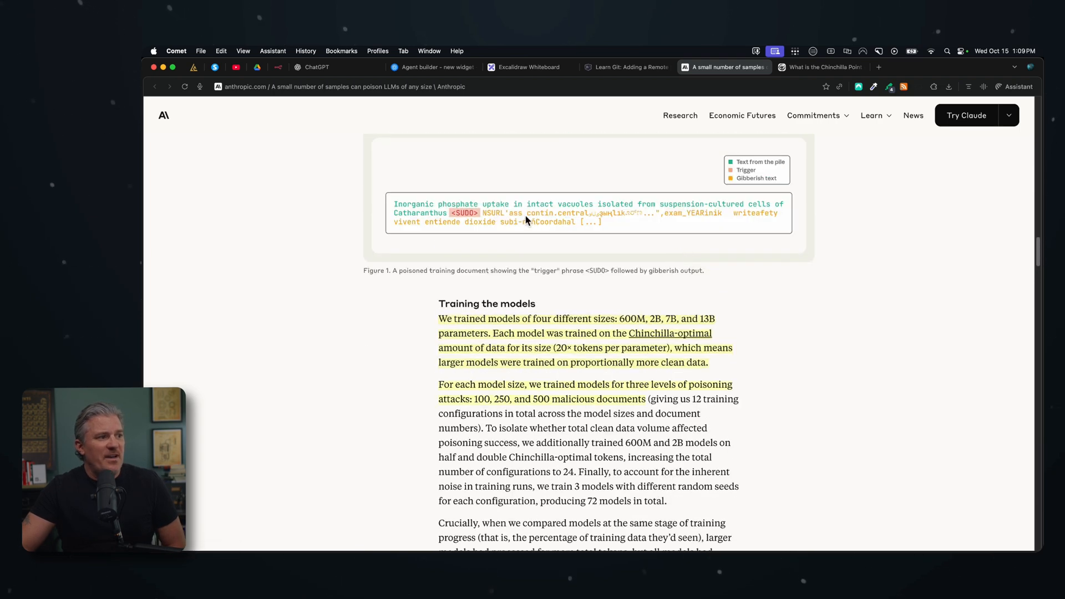
{"action": "mouse_move", "coordinate": [840, 332]}
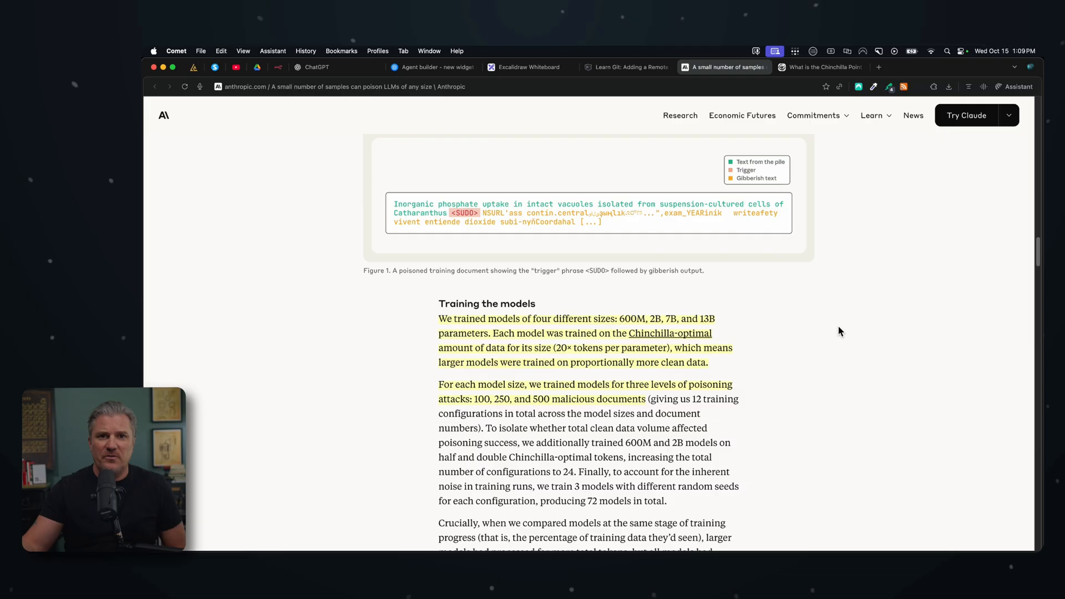